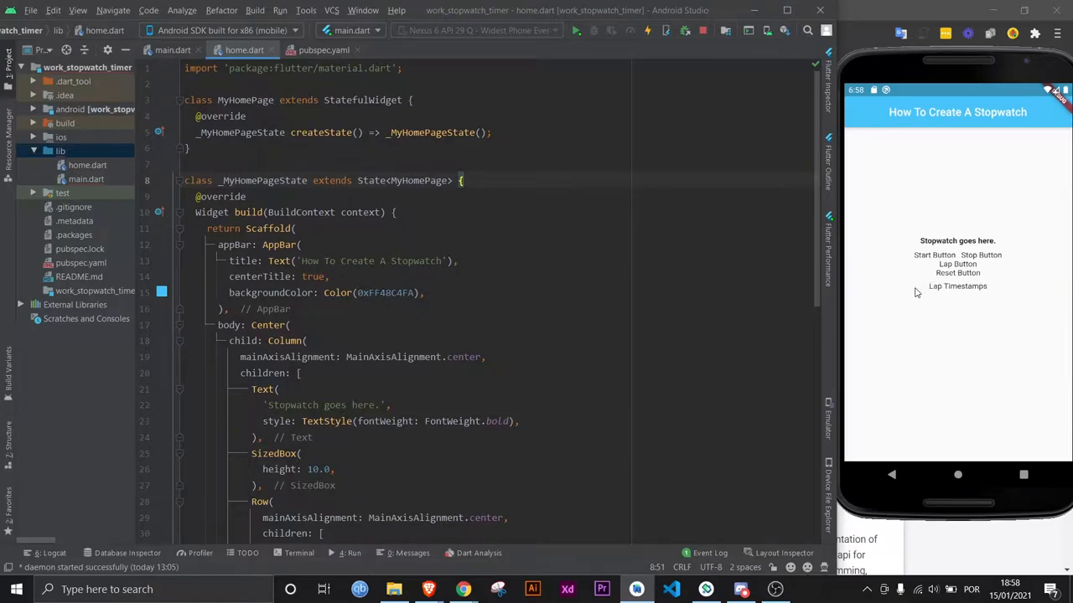
pyautogui.moveTo(955, 327)
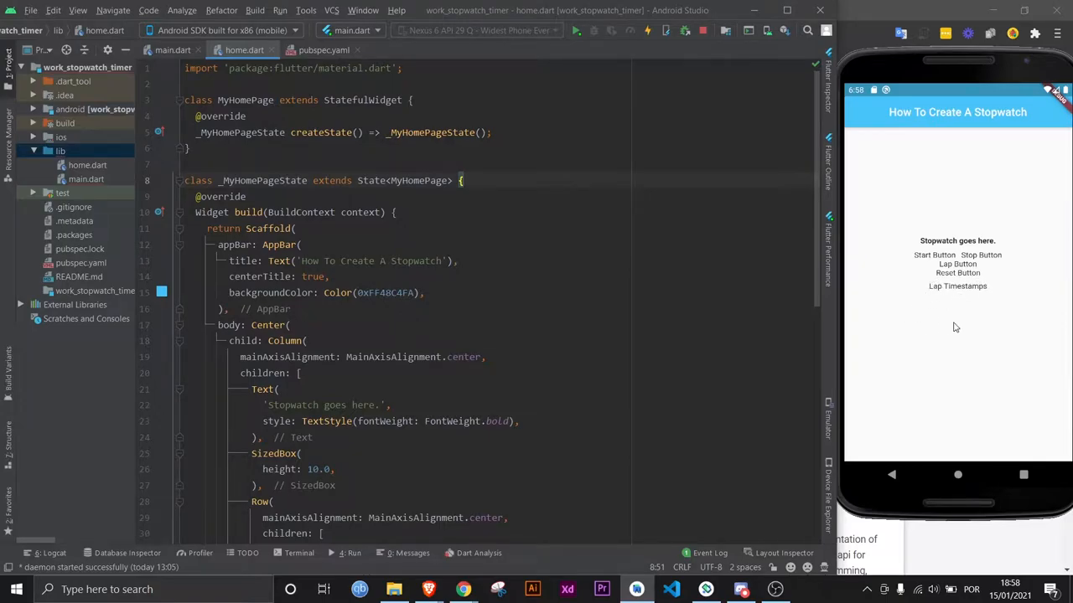
# - View the stop_watch_timer package's Installing page with its dependency line on pub.dev
pyautogui.scroll(-3)
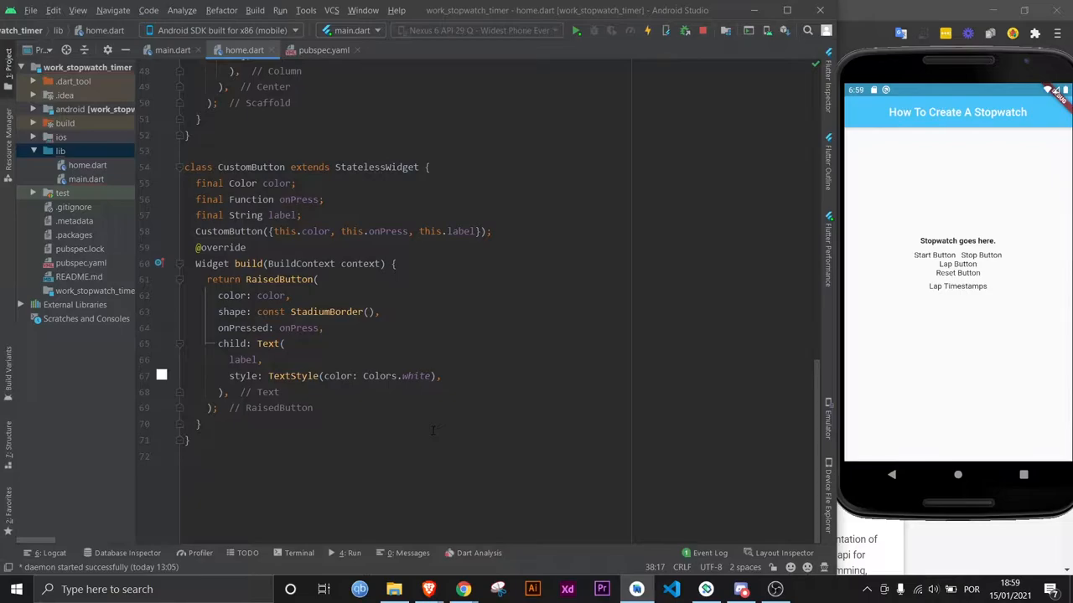
pyautogui.scroll(-3)
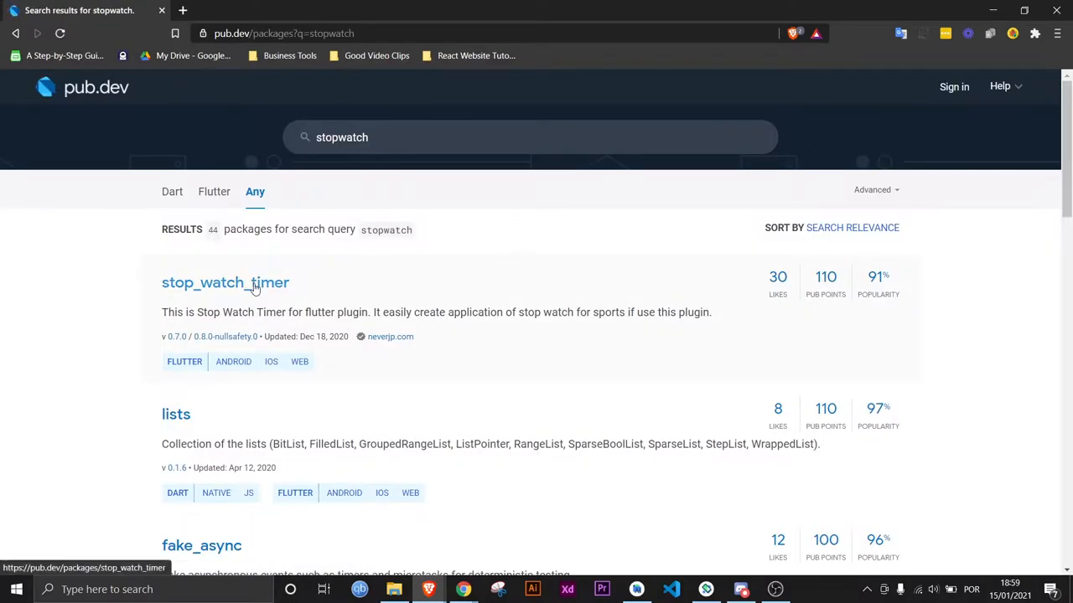
pyautogui.moveTo(871, 319)
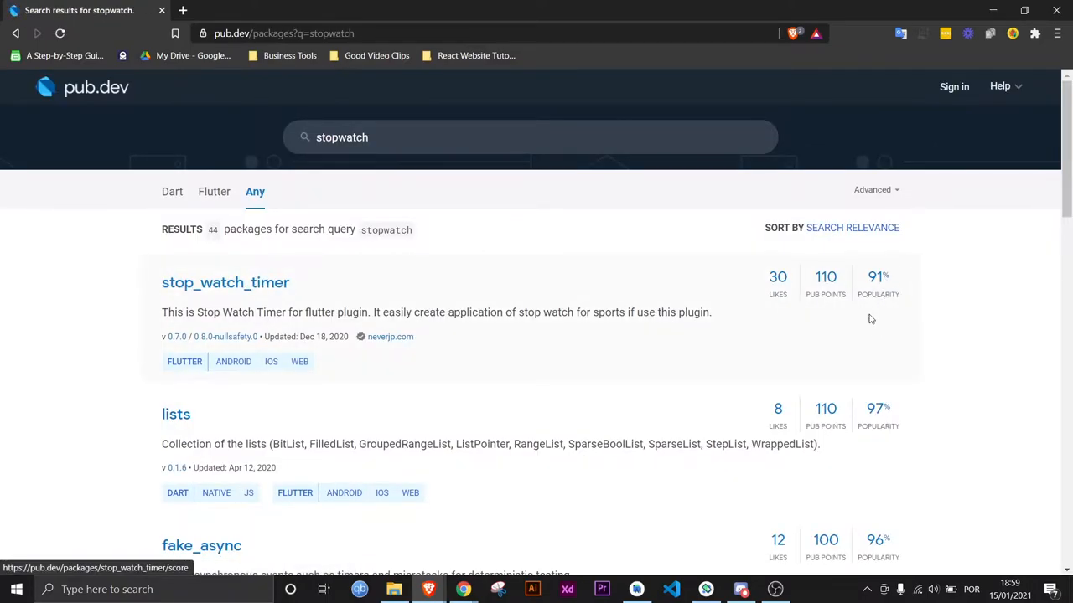
pyautogui.moveTo(835, 298)
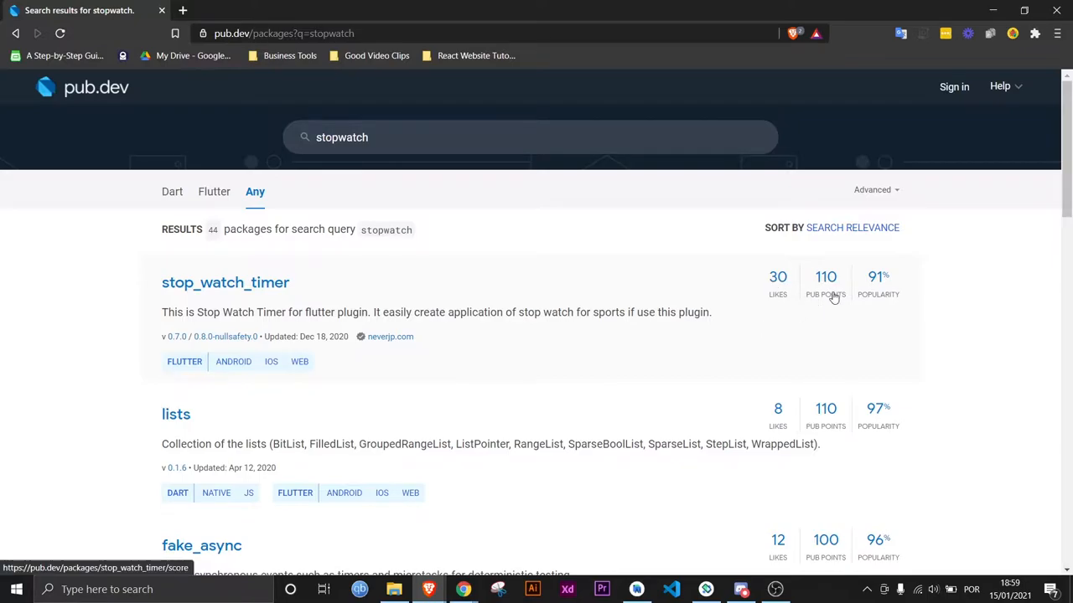
pyautogui.moveTo(259, 282)
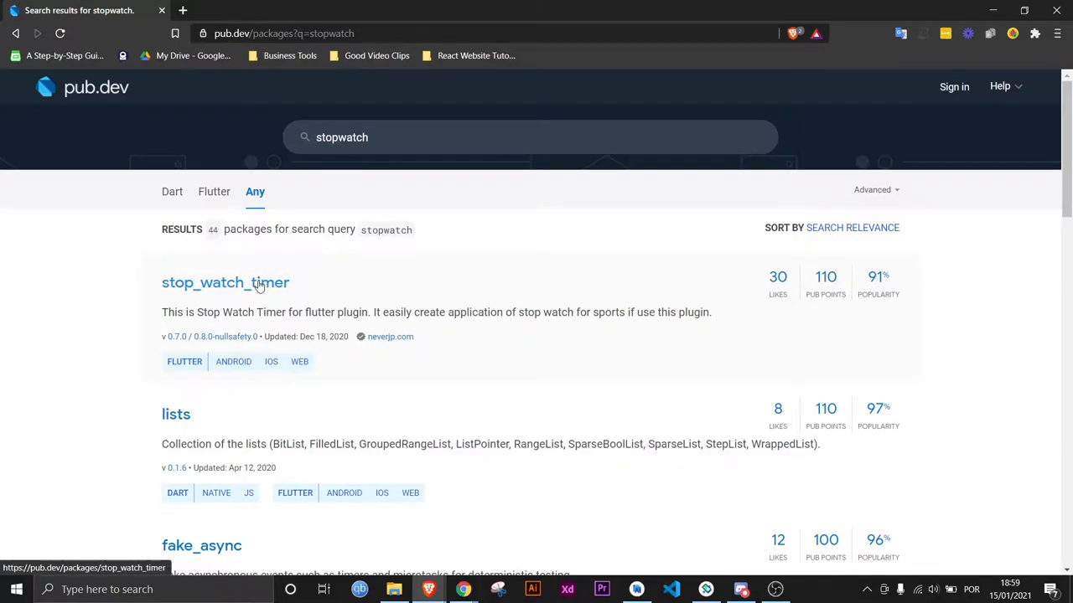
pyautogui.click(224, 282)
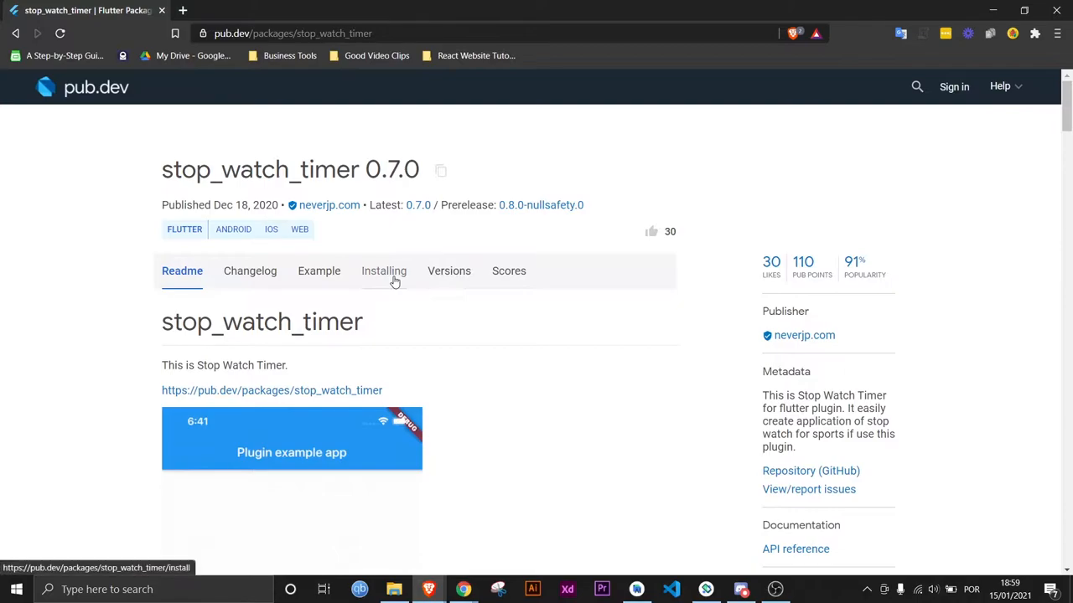
pyautogui.click(384, 271)
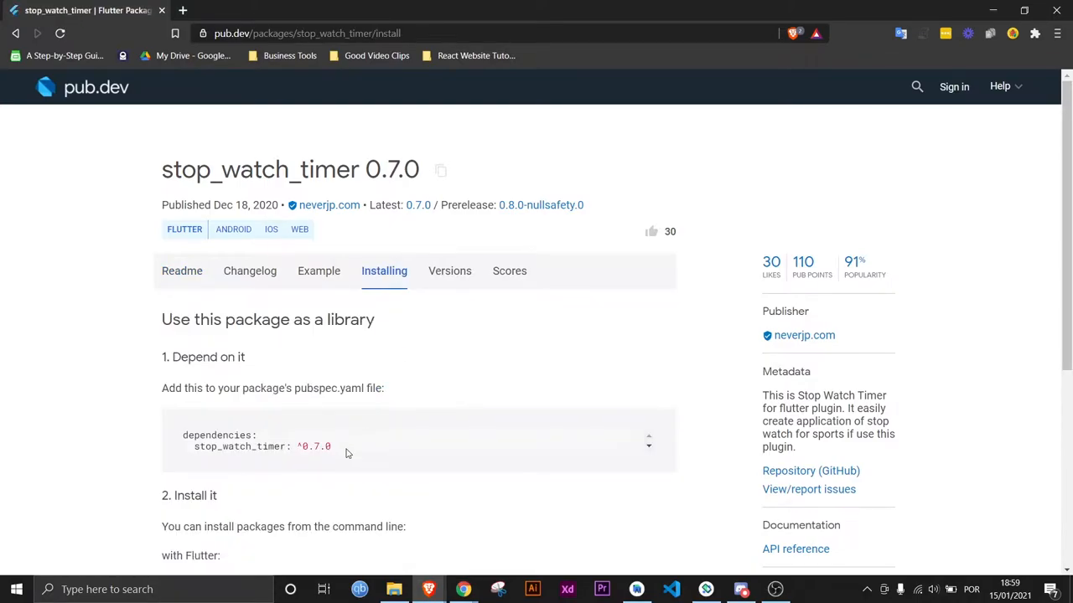
pyautogui.click(191, 462)
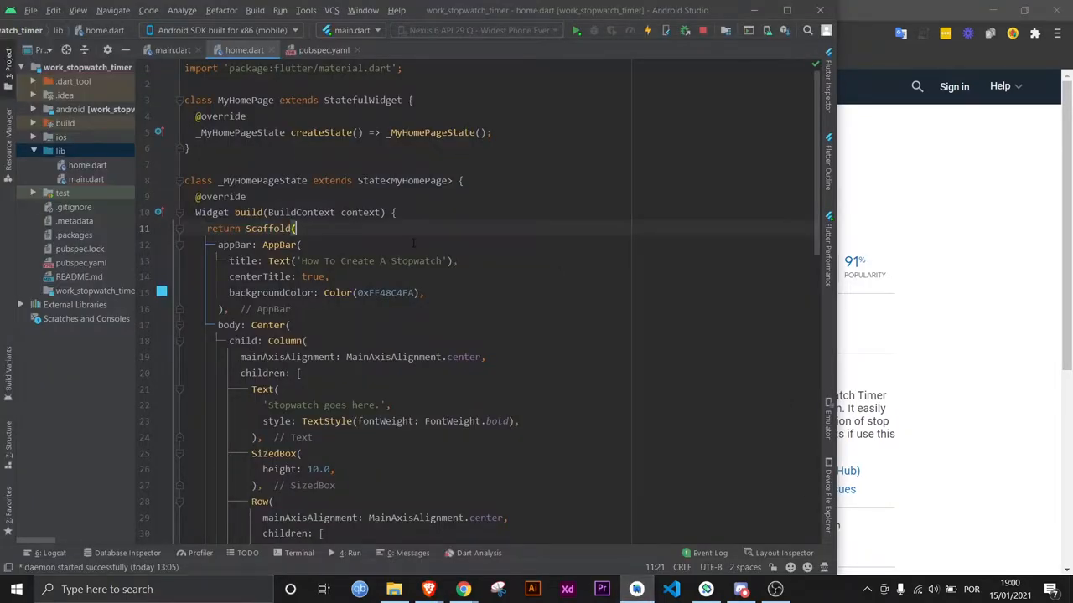
# - Add stop_watch_timer: ^0.7.0 to pubspec.yaml dependencies, run Pub get, and return to home.dart
pyautogui.click(323, 50)
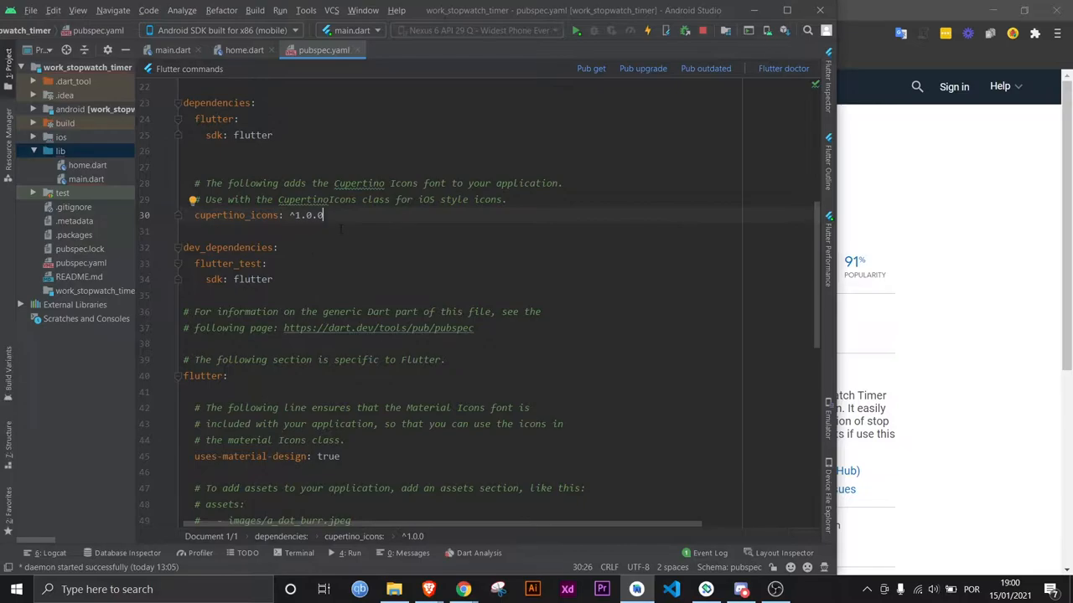
pyautogui.write('stop_watch_timer: ^0.7.0')
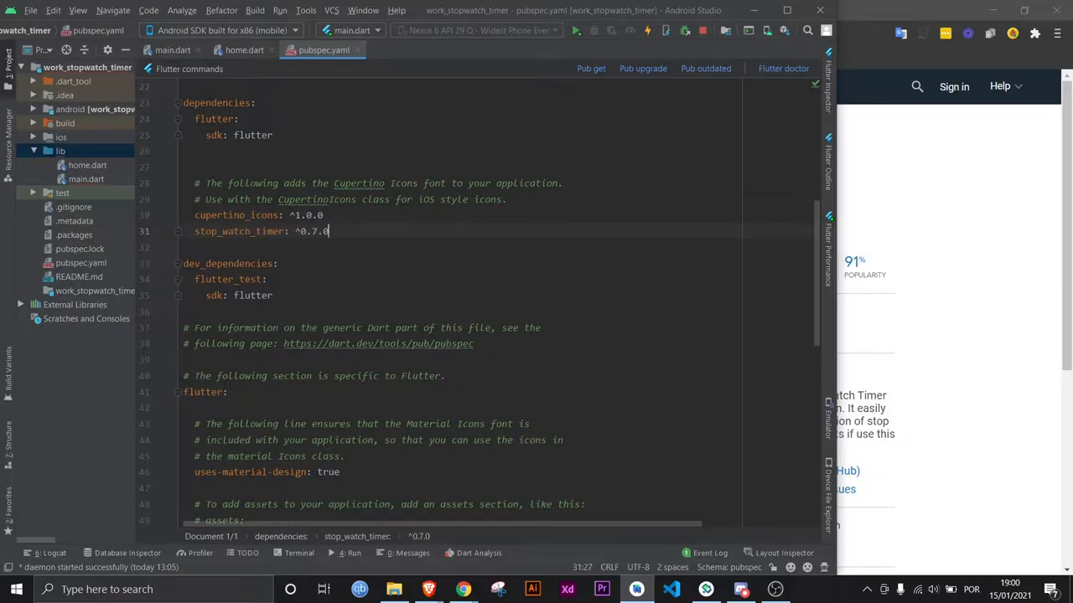
pyautogui.click(590, 67)
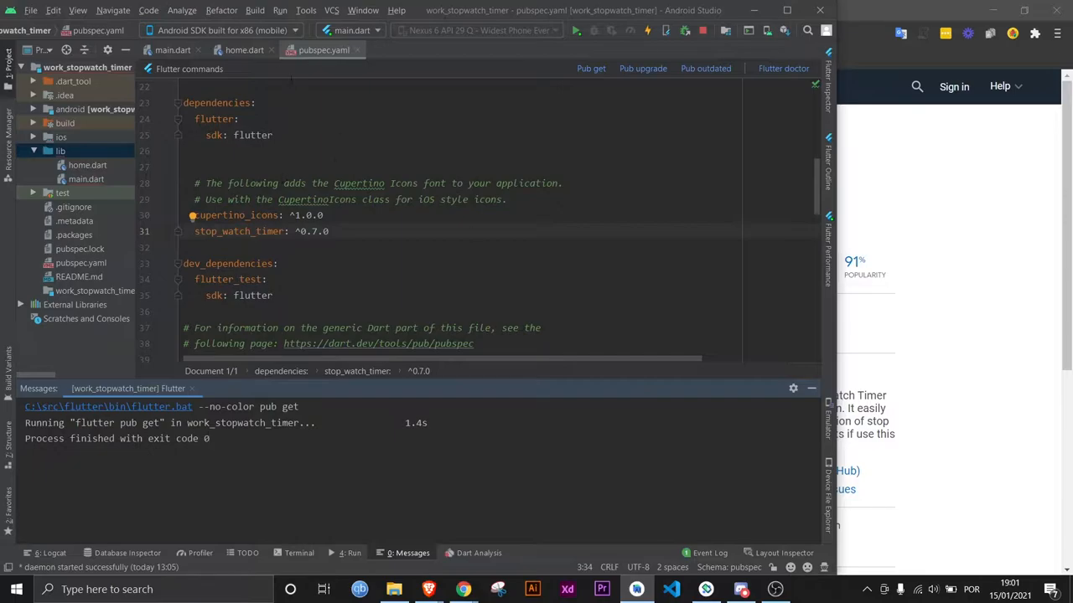
pyautogui.click(244, 50)
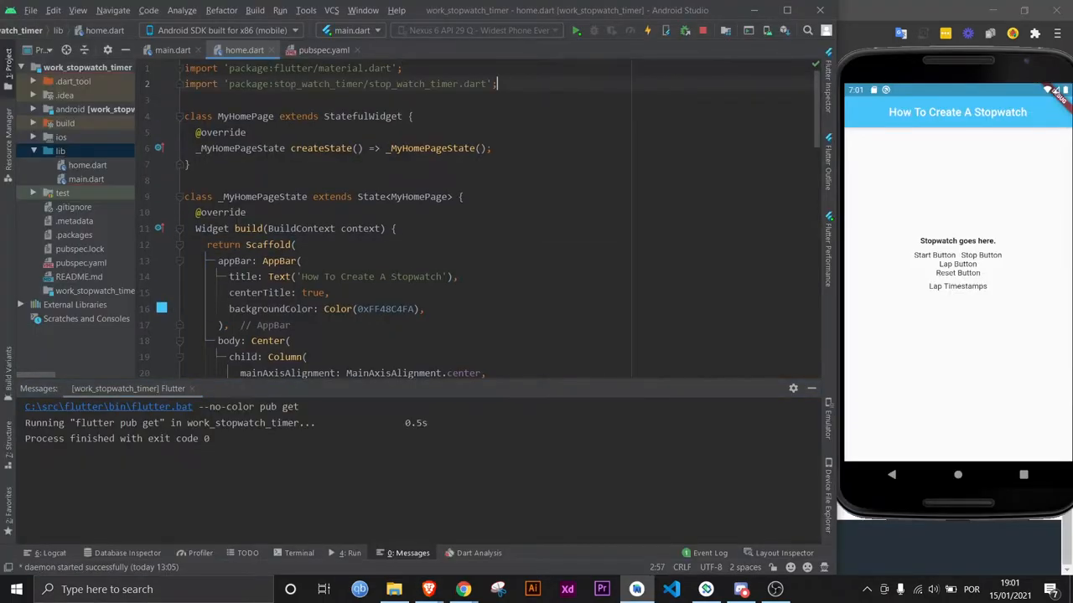
# - Review the package's example code on pub.dev in the browser
pyautogui.click(463, 590)
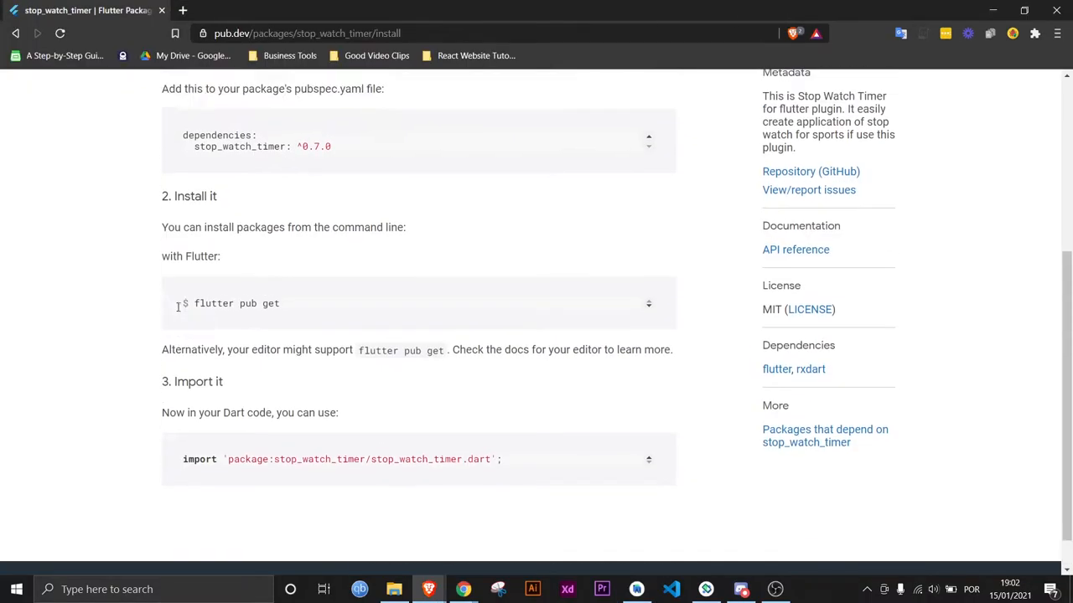
pyautogui.click(318, 160)
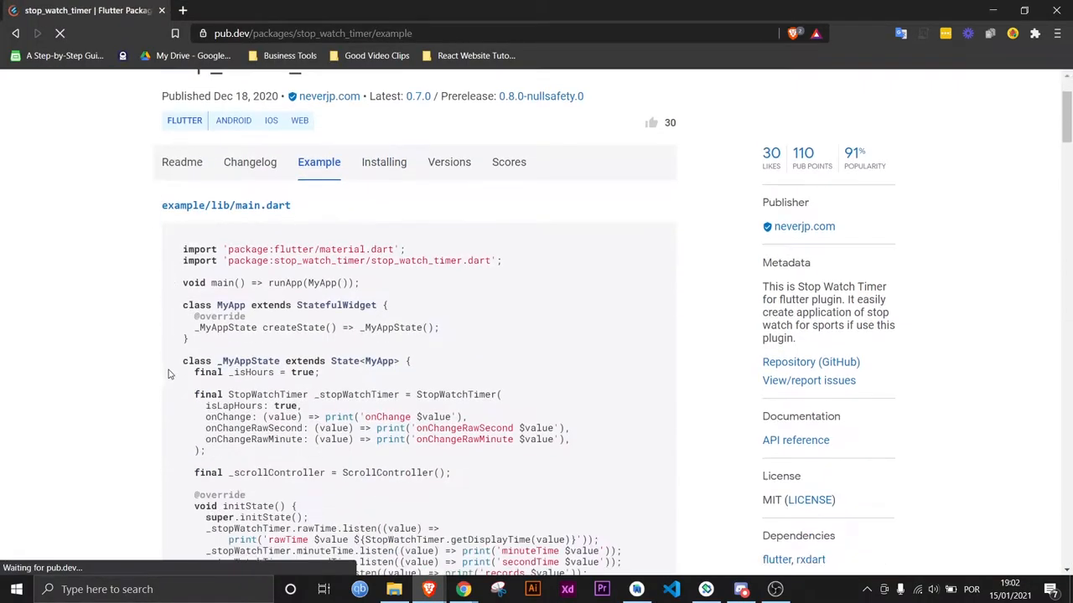
pyautogui.scroll(-3)
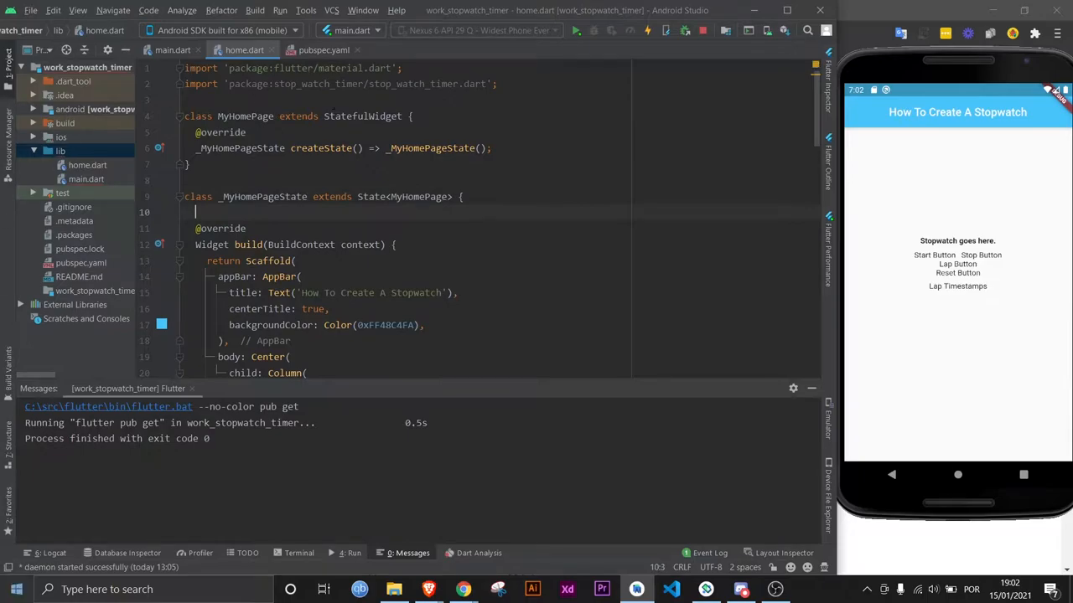
# - Declare a final StopWatchTimer _stopWatchTimer and a final _isHours = true in the state class
pyautogui.write('final StopWatchTimer _stopWatchTimer = S')
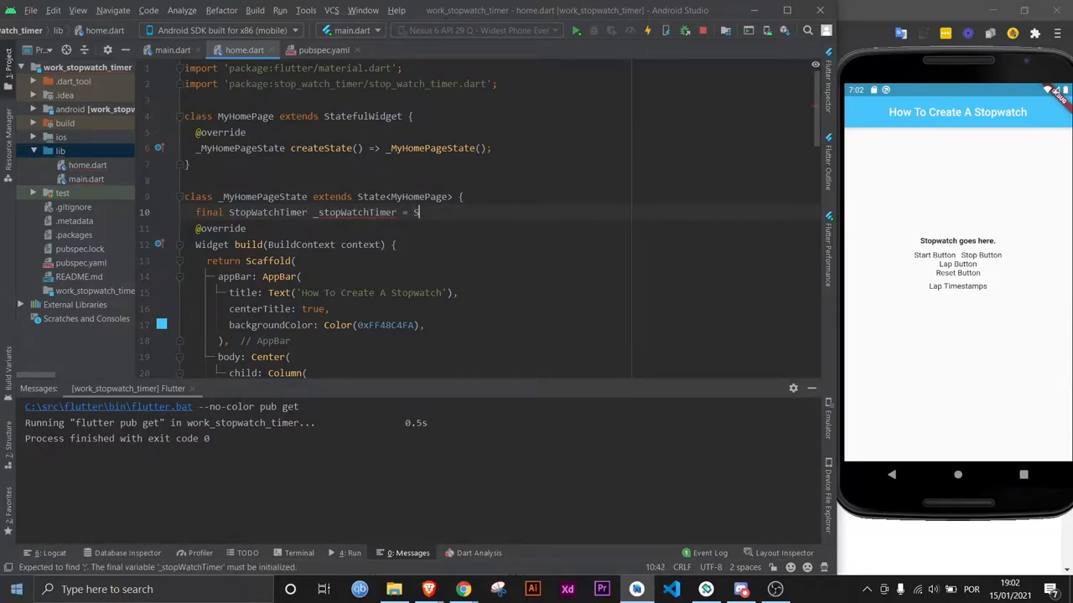
pyautogui.write('topWatchTimer()')
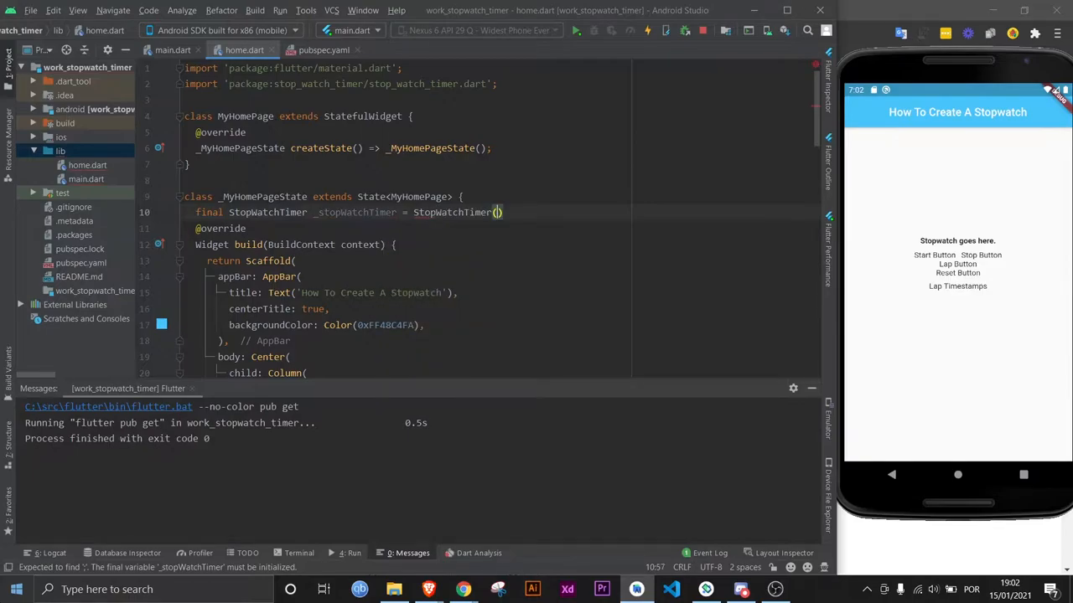
pyautogui.write('final')
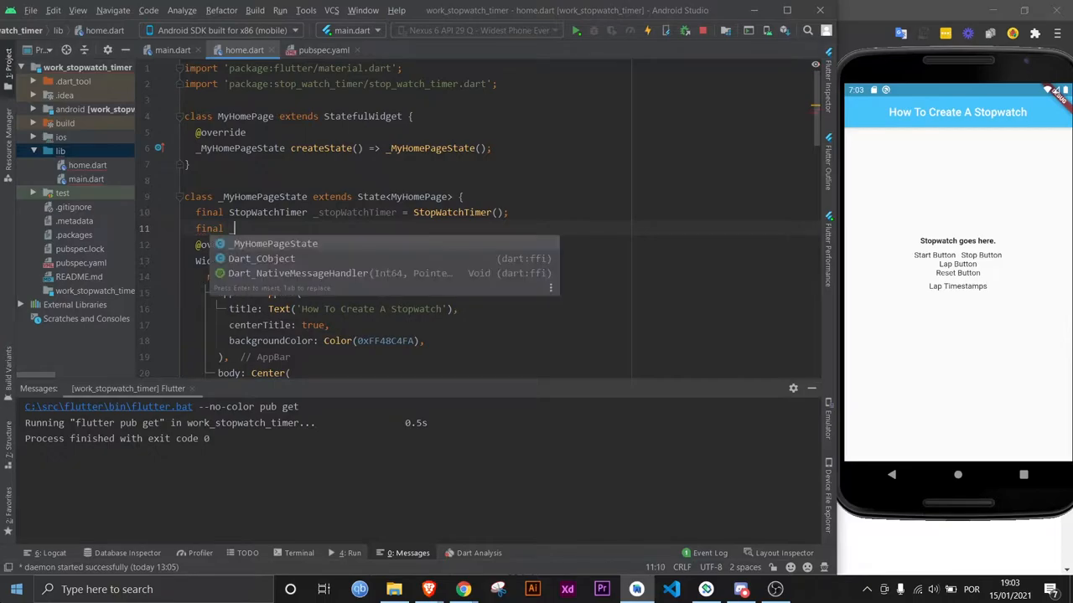
pyautogui.write('_isHours =')
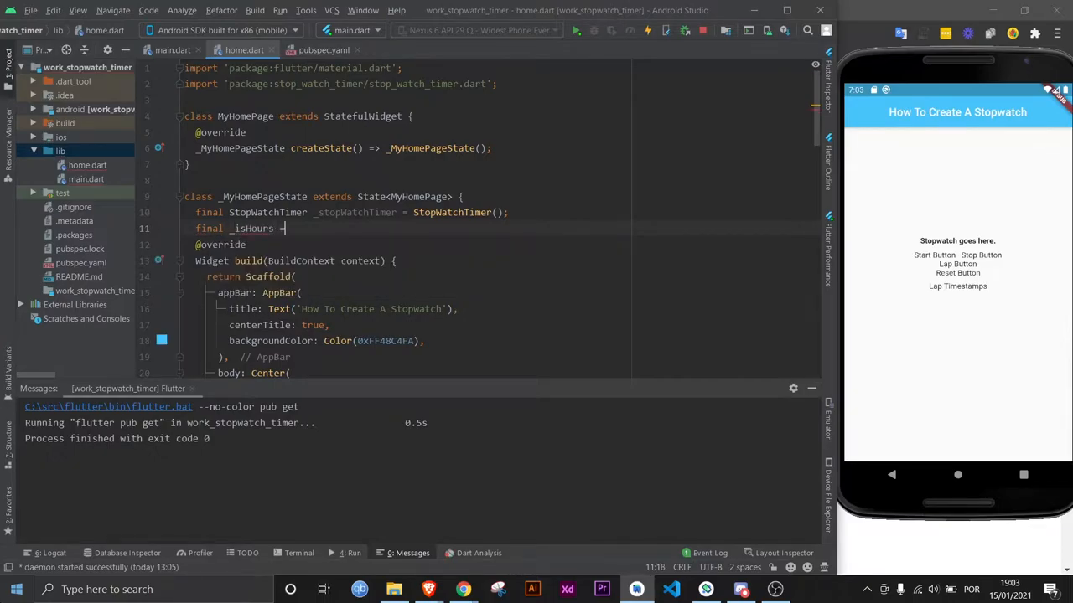
pyautogui.write('true;')
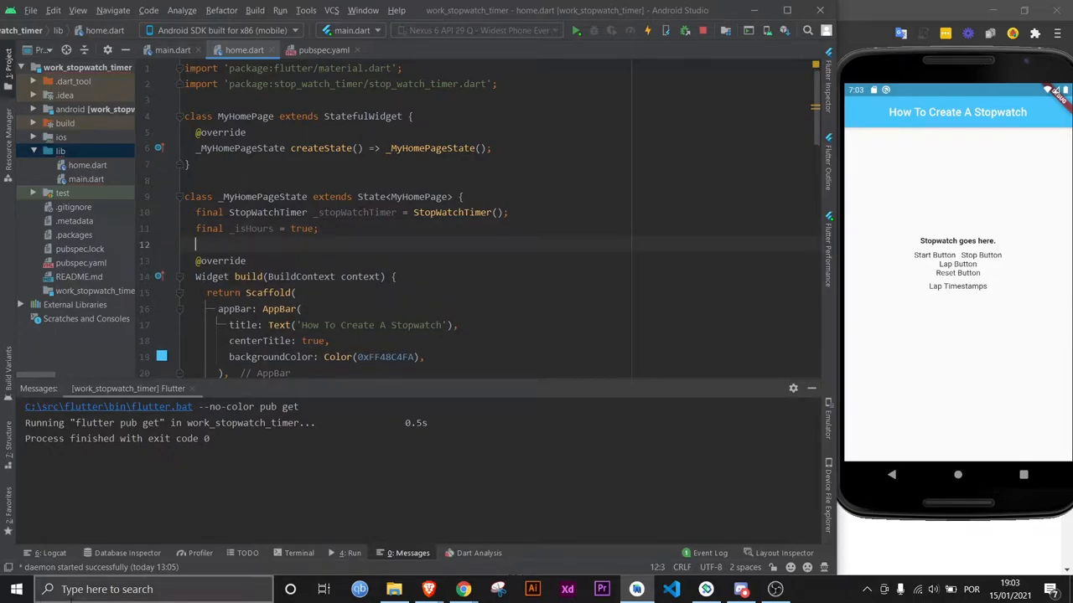
# - Add a dispose override that calls _stopWatchTimer.dispose()
pyautogui.scroll(-3)
pyautogui.write('_stopWatchTimer')
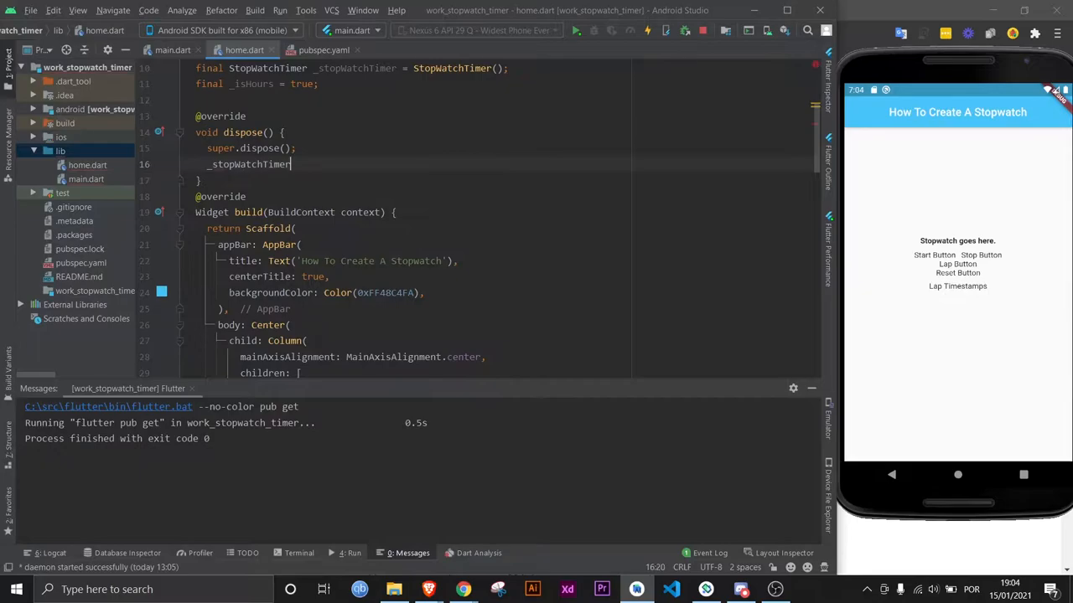
pyautogui.write('.dispose()')
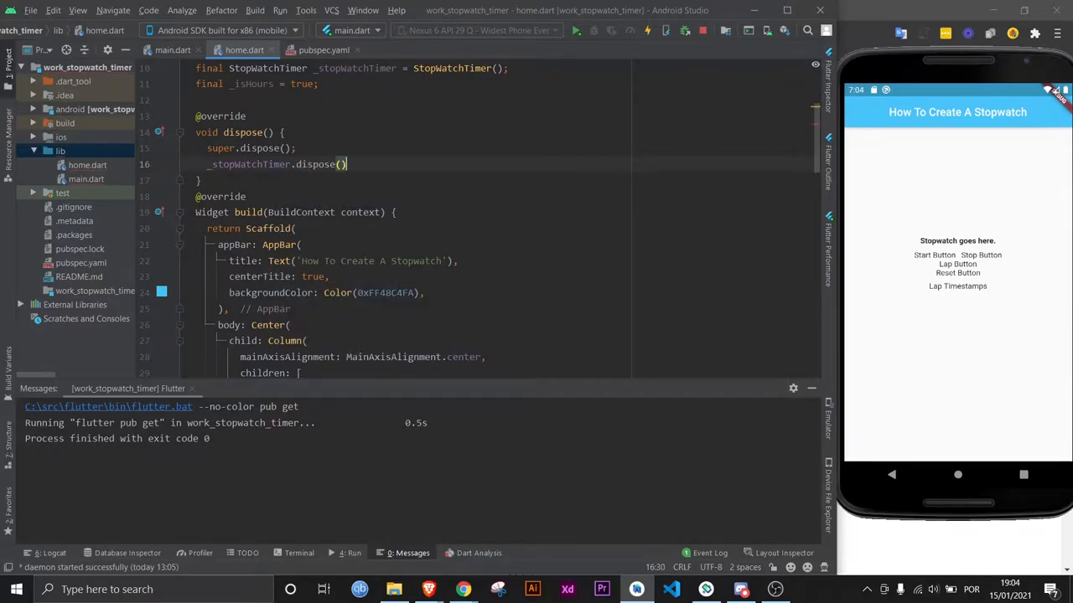
pyautogui.write(';')
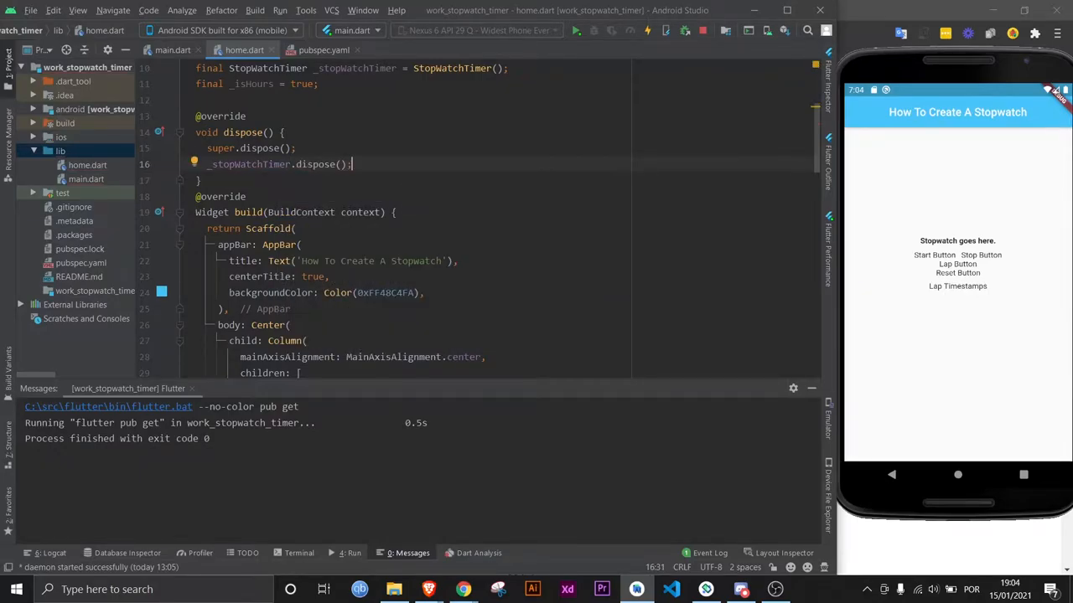
pyautogui.scroll(-3)
pyautogui.write('StreamBuilder(builder: null),')
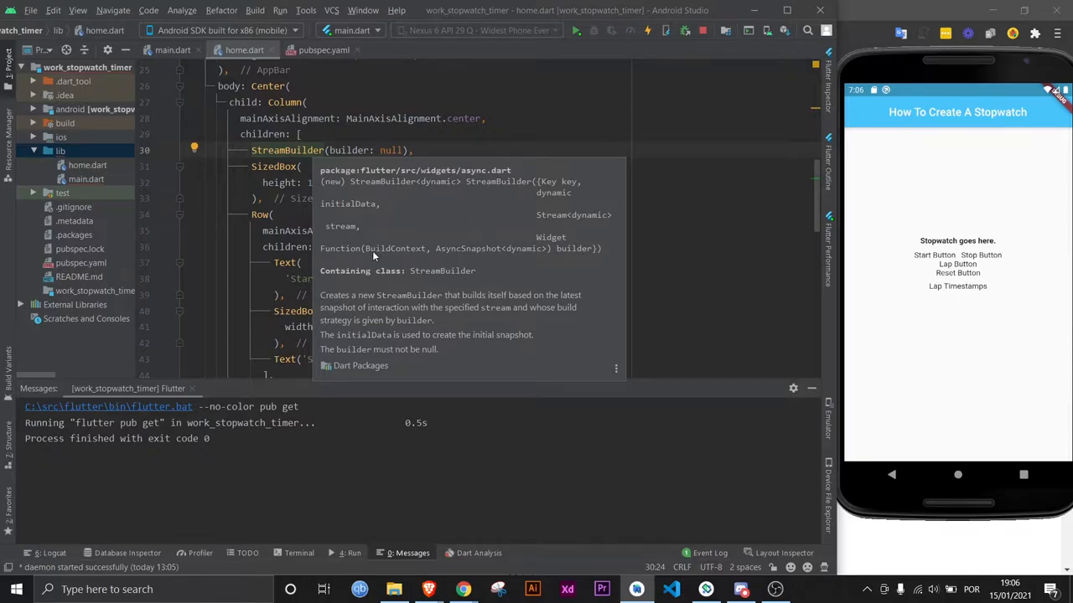
pyautogui.moveTo(435, 251)
pyautogui.write('return')
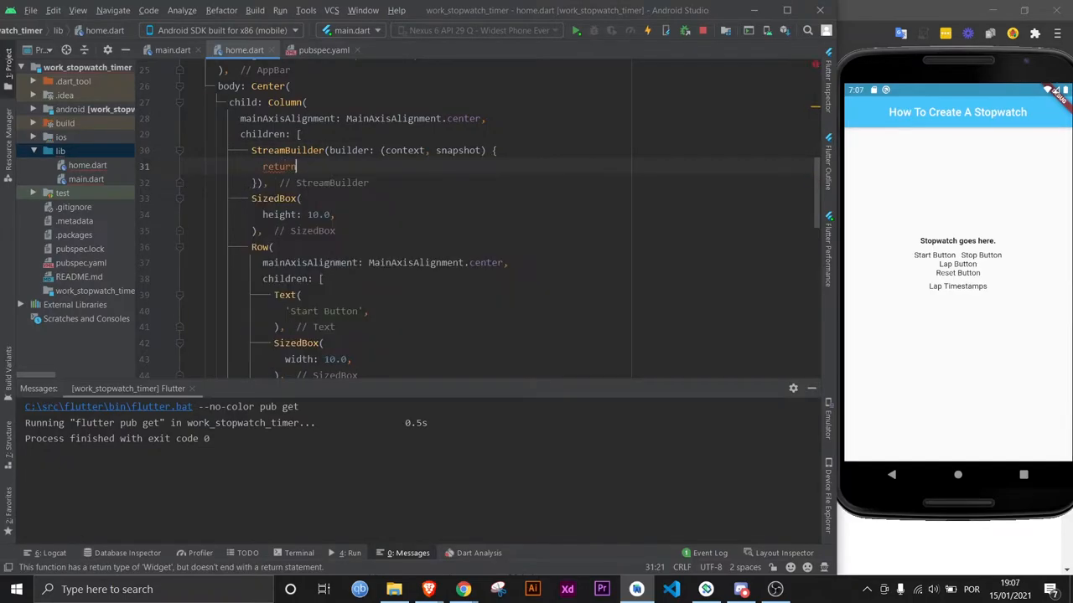
# - Write a StreamBuilder<int> builder that formats snapshot.data into displayTime via StopWatchTimer.getDisplayTime
pyautogui.write("Text('');")
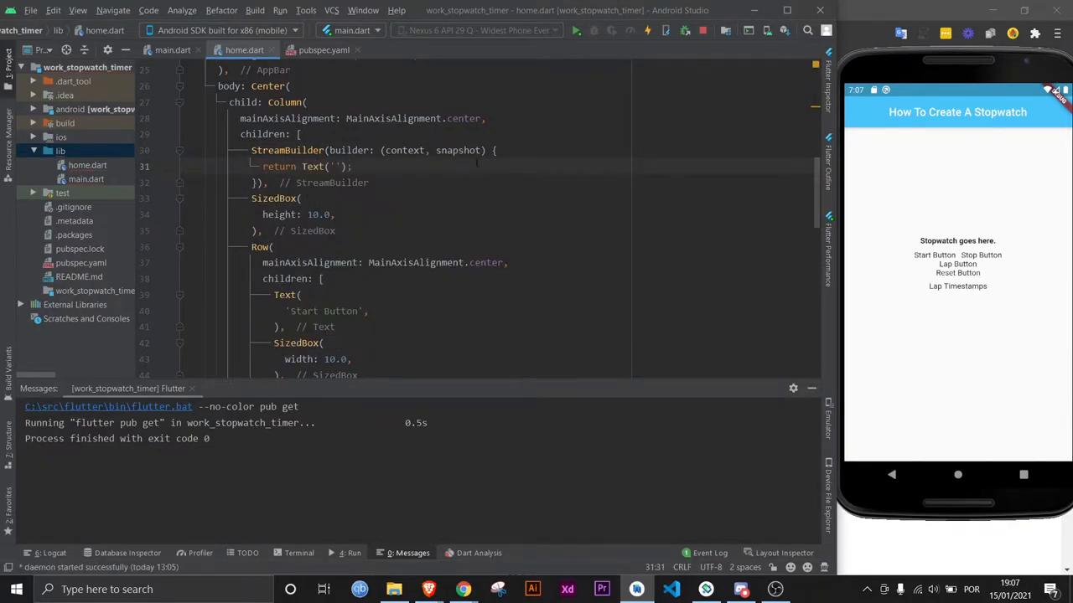
pyautogui.write('final value')
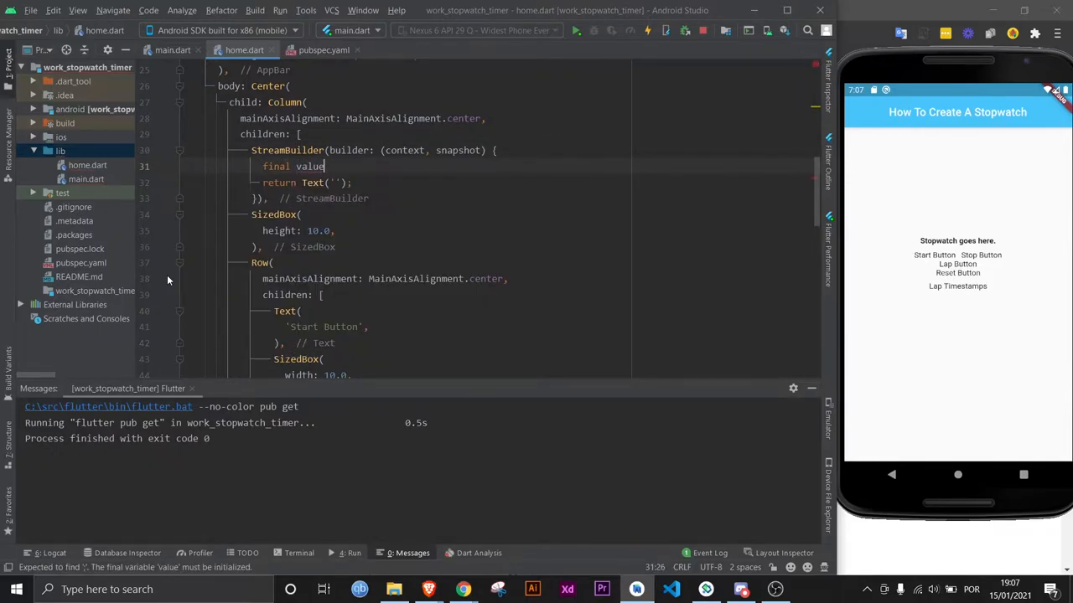
pyautogui.write('= snapshot.data;')
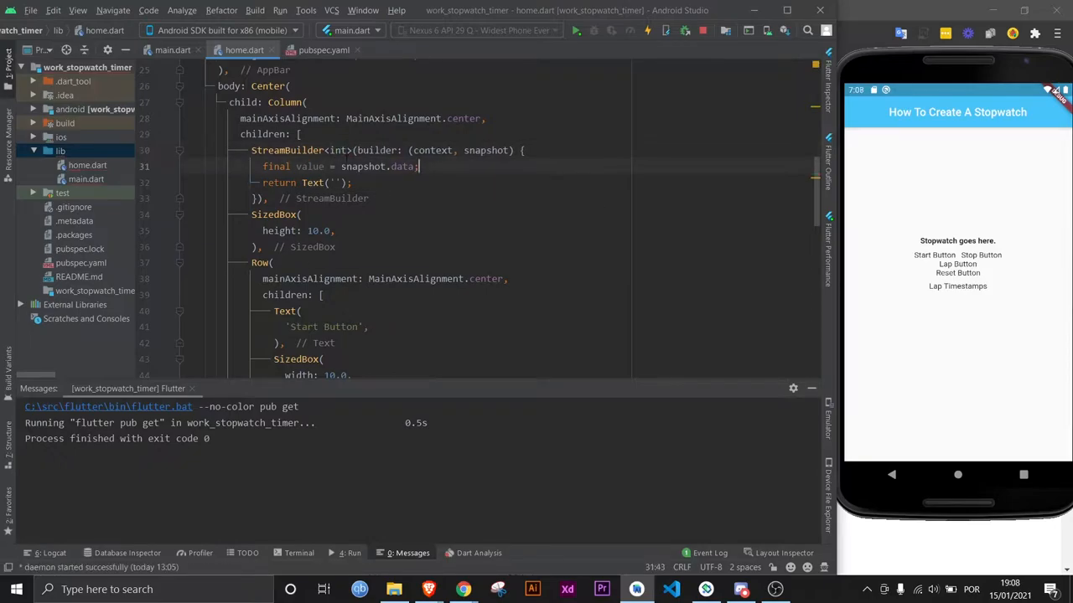
pyautogui.write('final displayTime = St')
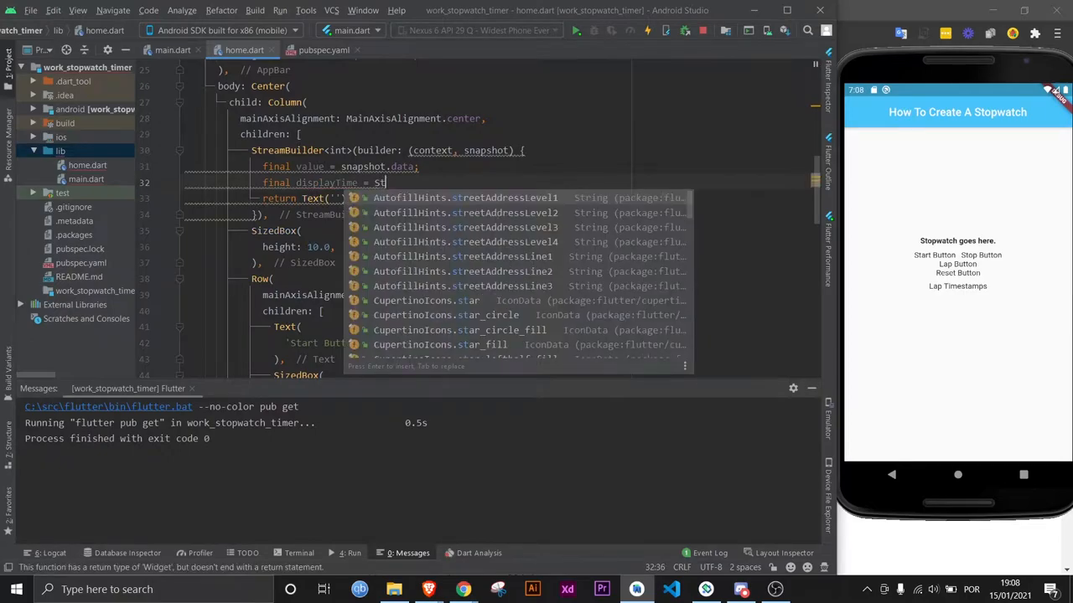
pyautogui.write('opWatchTimer.getDisplayTime(value')
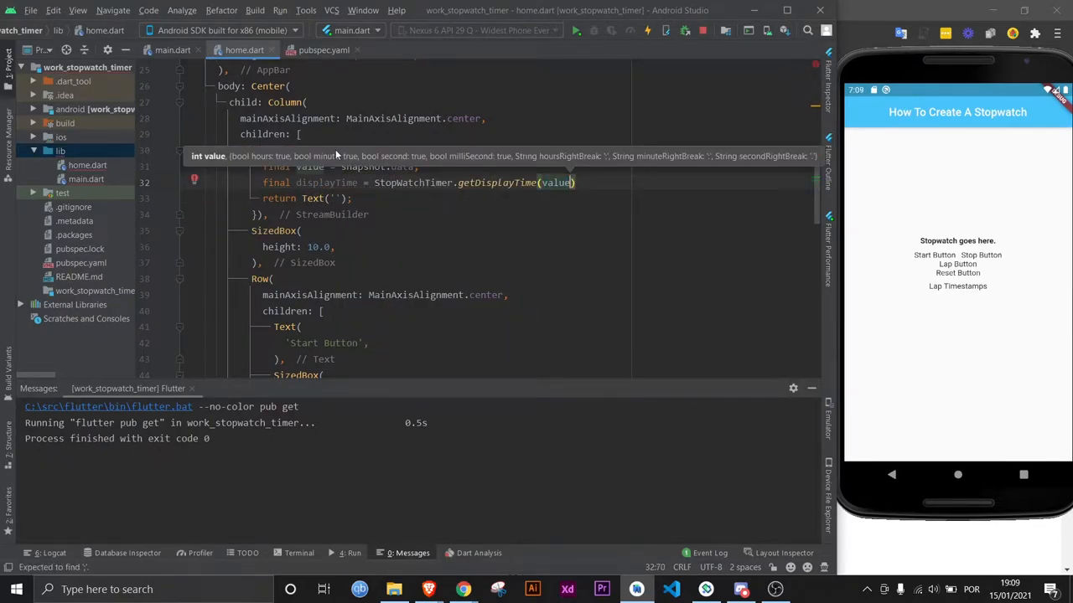
pyautogui.write(', hours:')
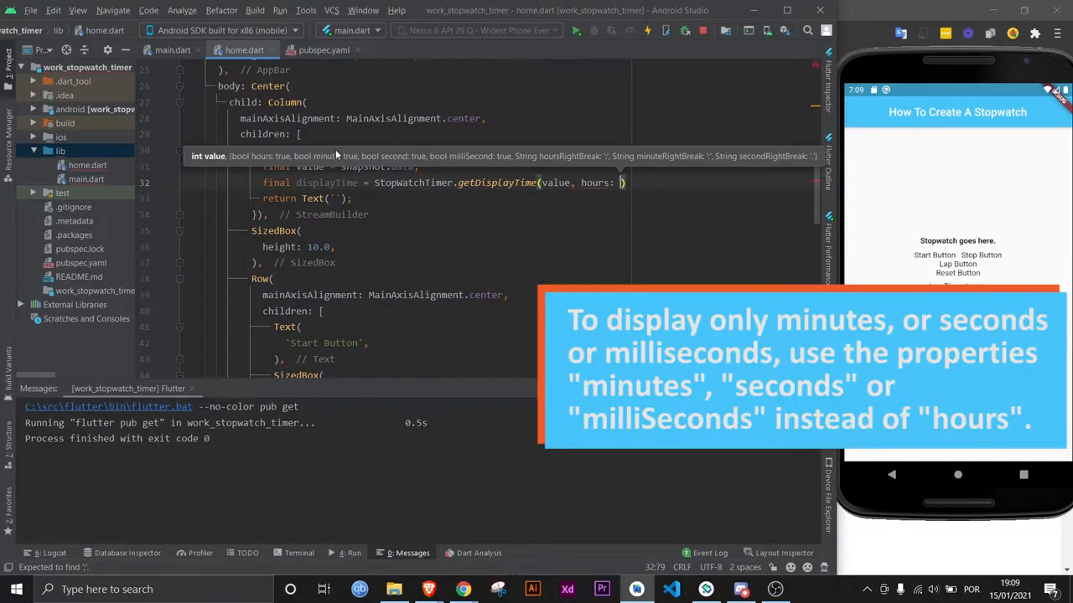
# - Bind the builder to _stopWatchTimer.rawTime and render displayTime in a 40.0 bold TextStyle
pyautogui.write('_isHour')
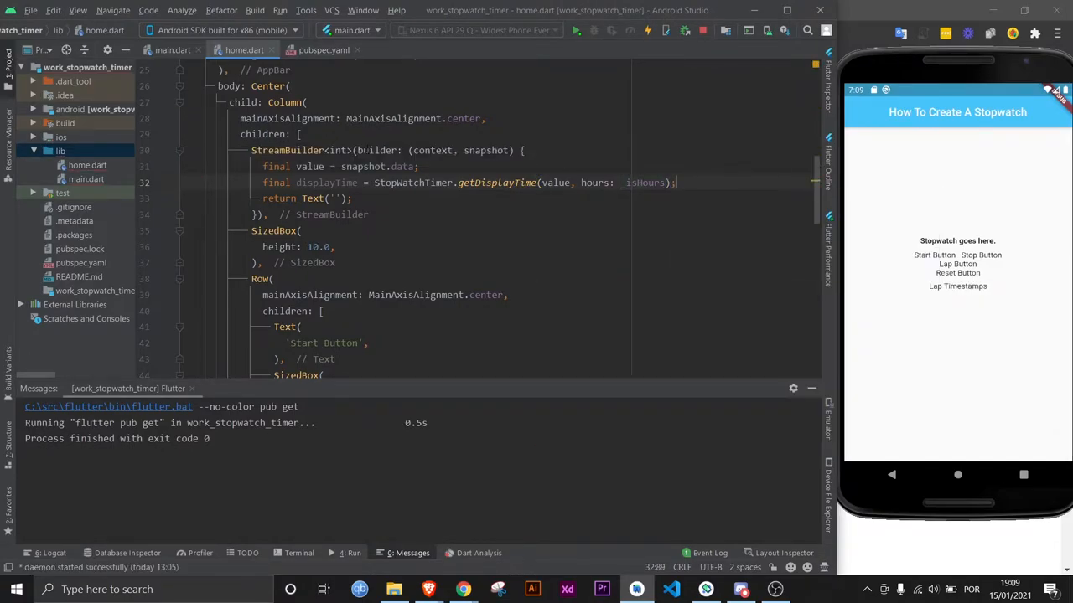
pyautogui.write('s')
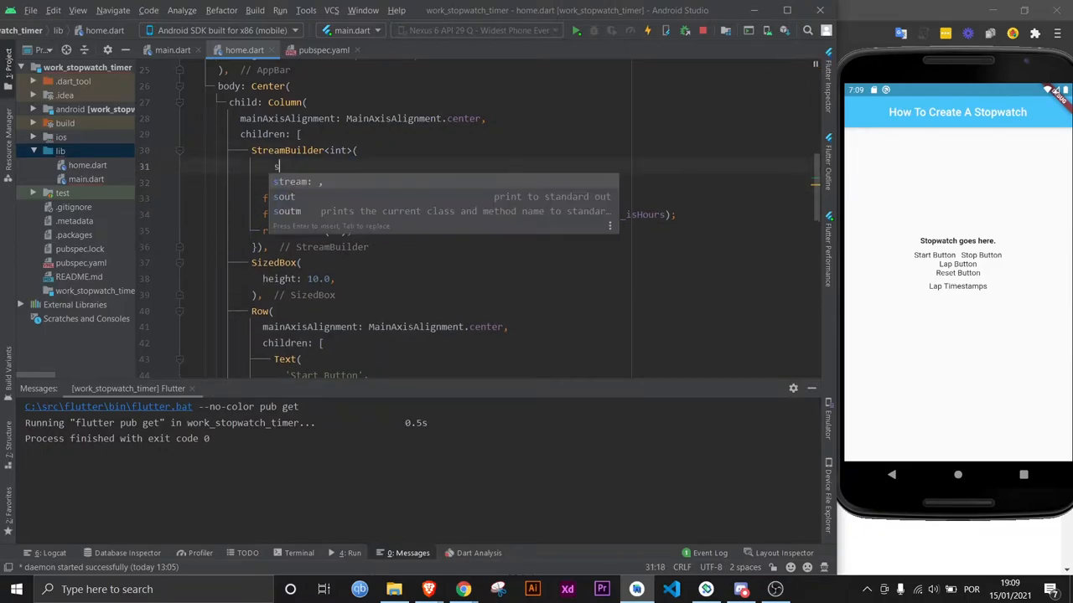
pyautogui.write('_s,')
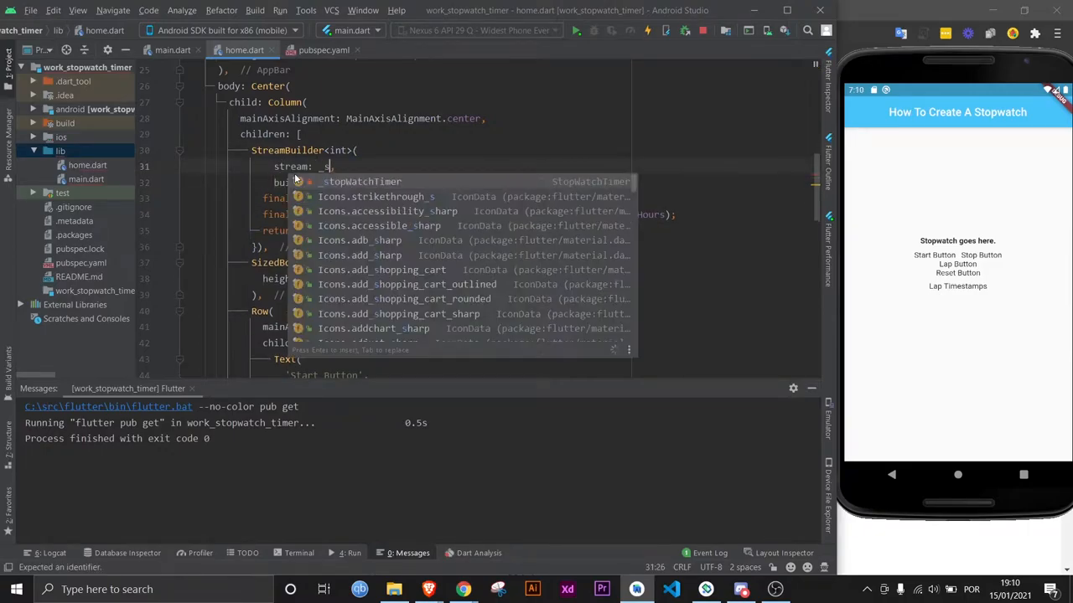
pyautogui.write('rawTime')
pyautogui.write('initialData: ,')
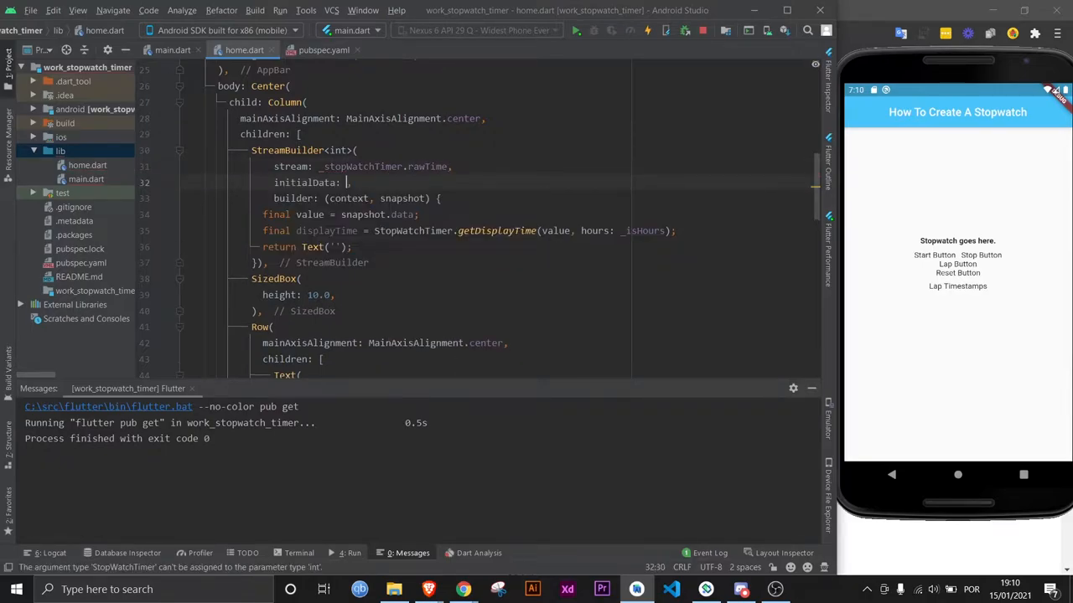
pyautogui.write('_stopWatchTimer.rawTime.value')
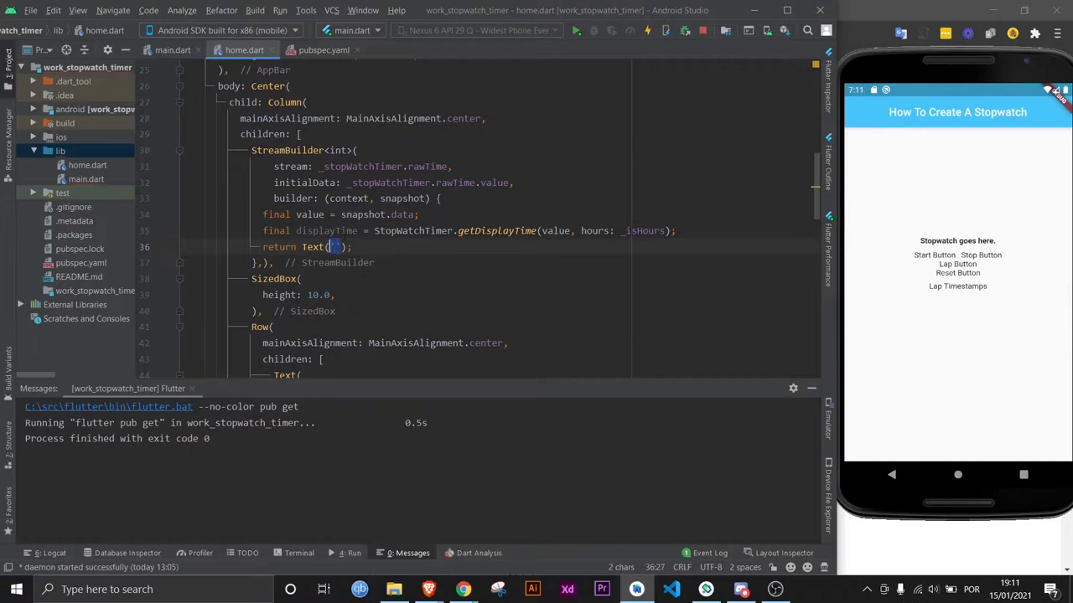
pyautogui.write('displayTime,')
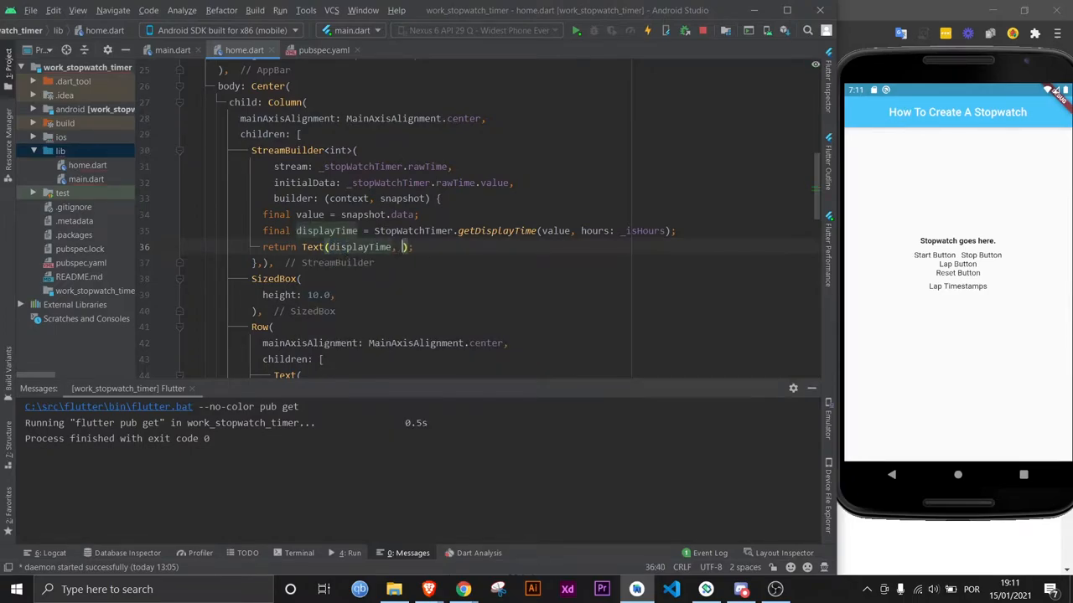
pyautogui.write('style: const TextStyle(fontSize: 40.0,')
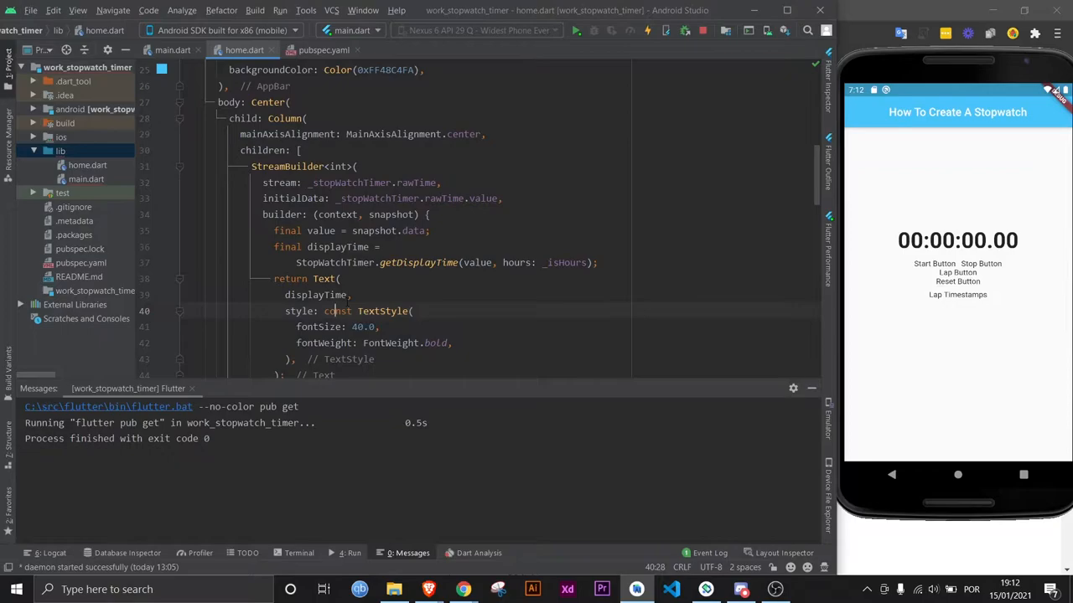
# - Replace the 'Start Button' Text with a green CustomButton labelled 'Start' with an onPress callback
pyautogui.scroll(-3)
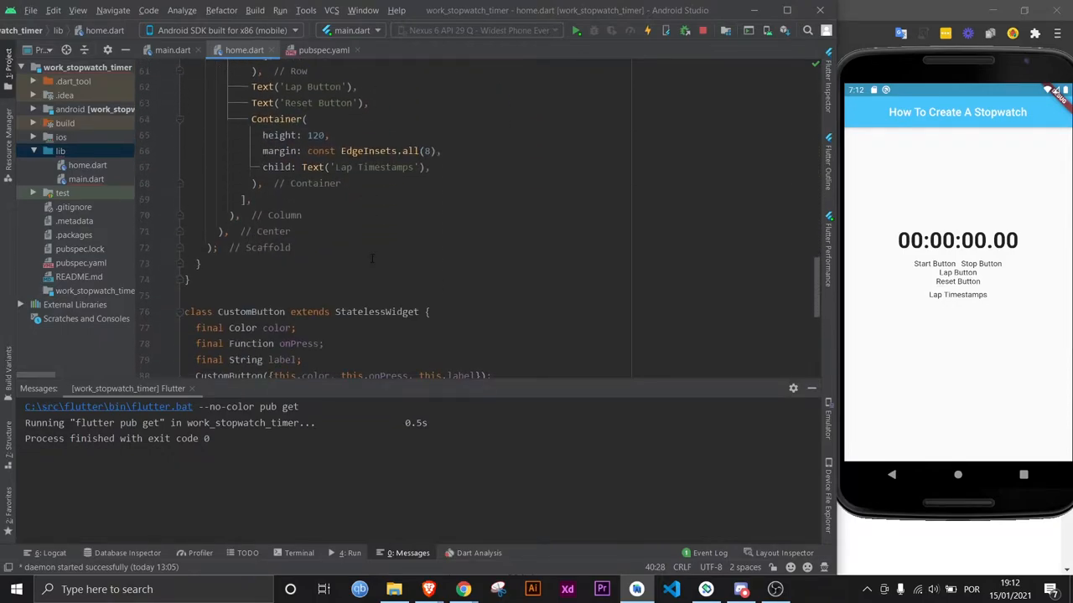
pyautogui.scroll(-3)
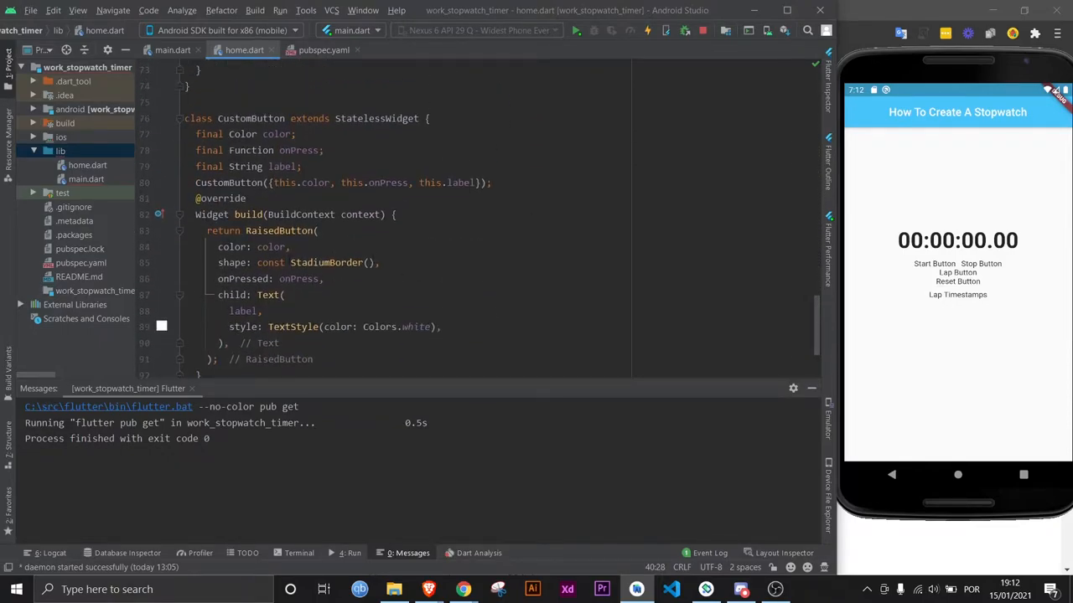
pyautogui.doubleClick(326, 261)
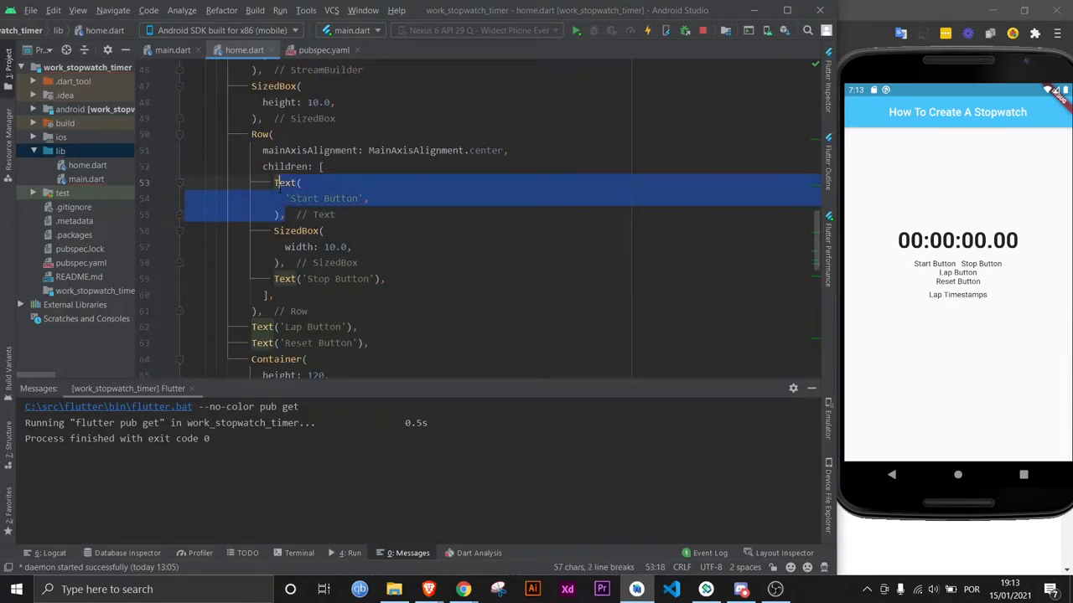
pyautogui.write('CustomButton(')
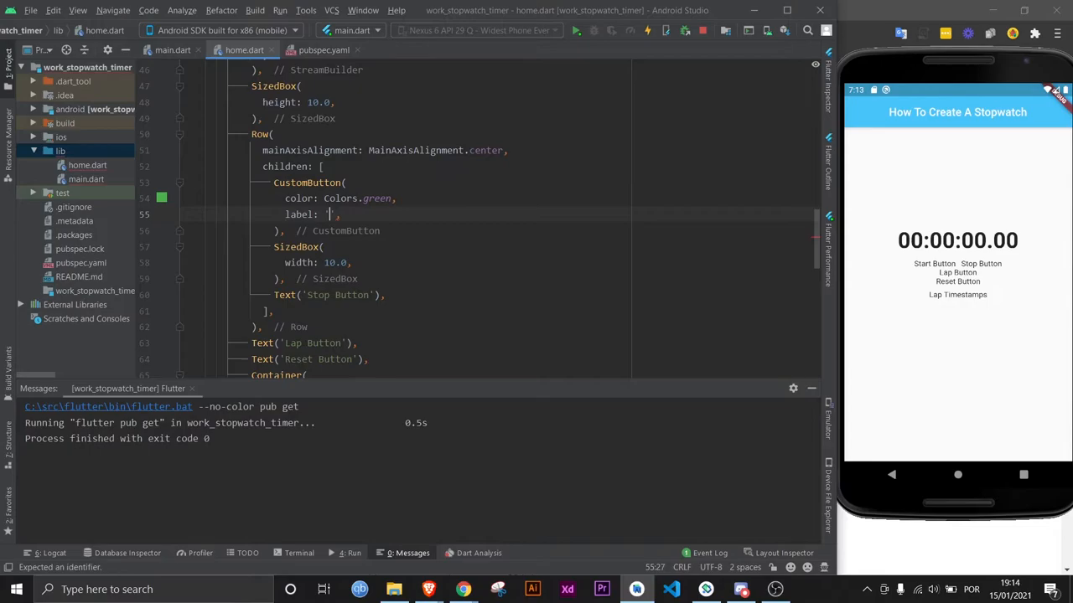
pyautogui.write("Start',")
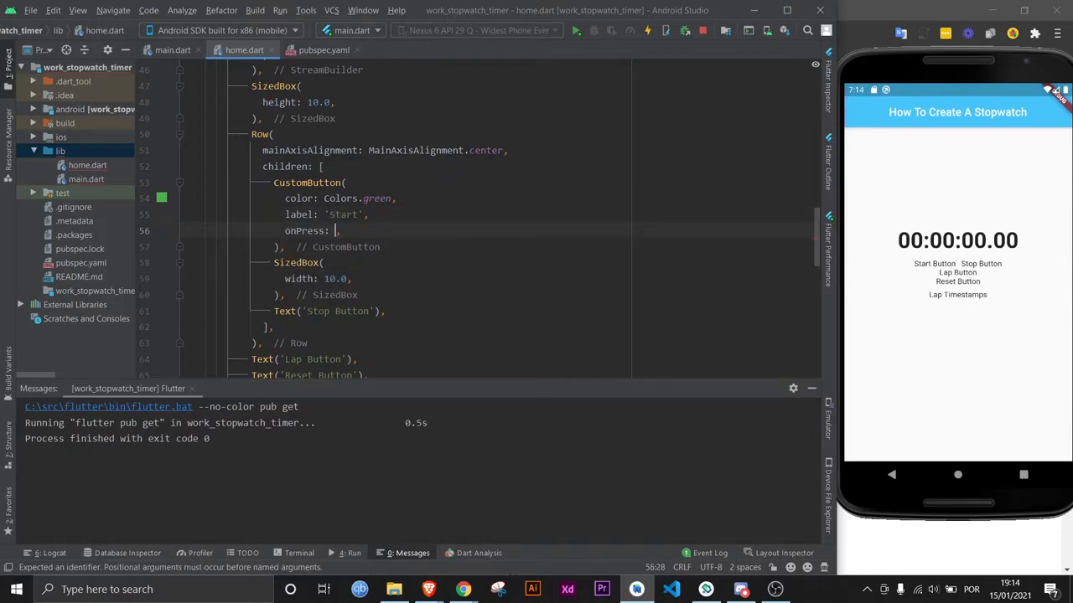
pyautogui.write('() {')
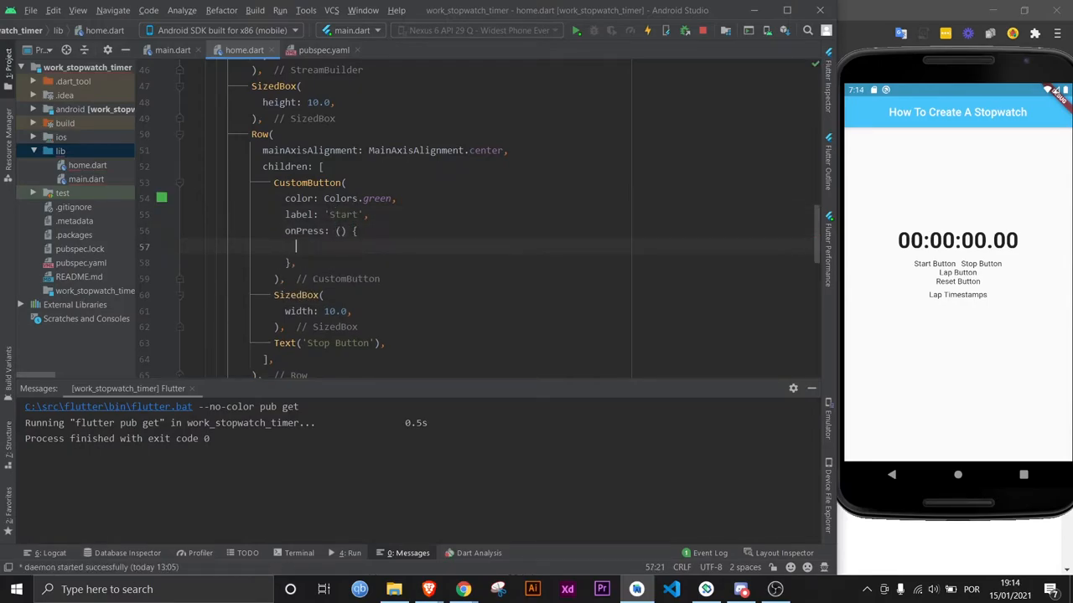
# - Wire onPress to _stopWatchTimer.onExecute.add(StopWatchExecute.start) and hot reload the emulator
pyautogui.write('_stopWatchTimer')
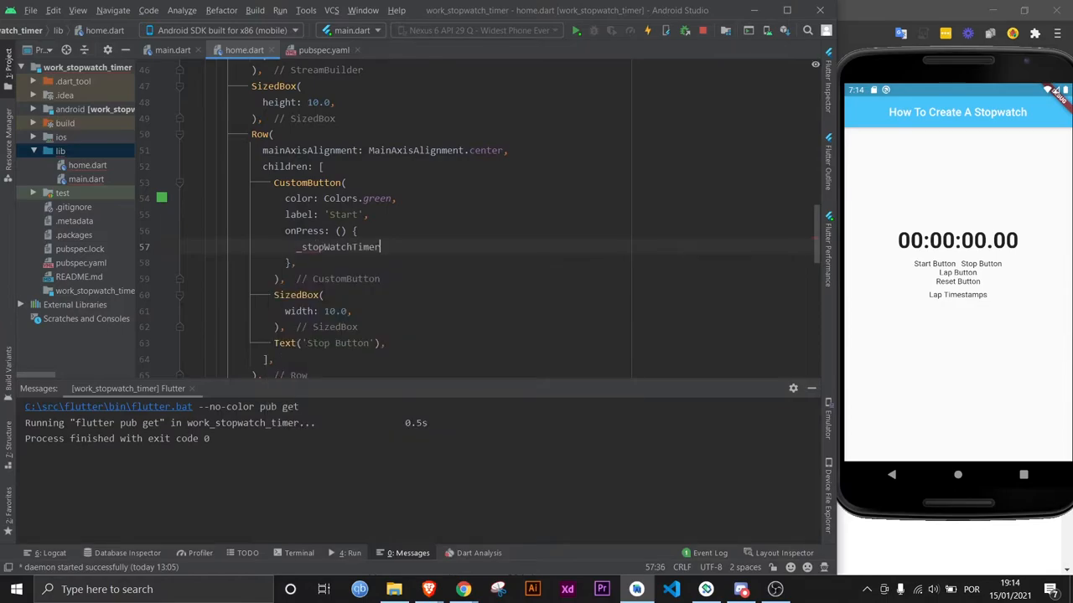
pyautogui.write('.onExecute')
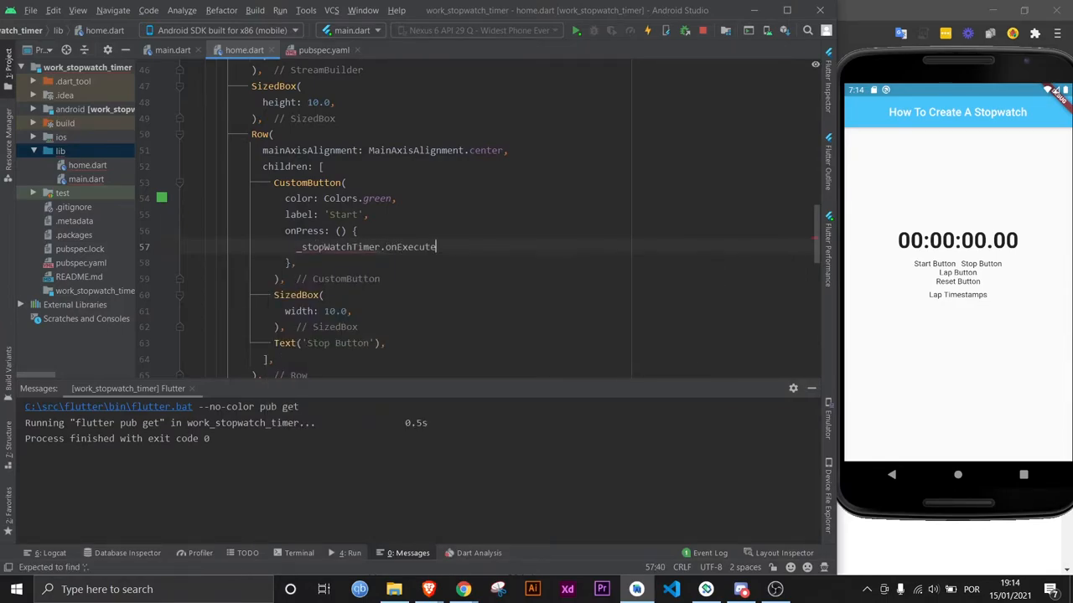
pyautogui.write('.add(data)')
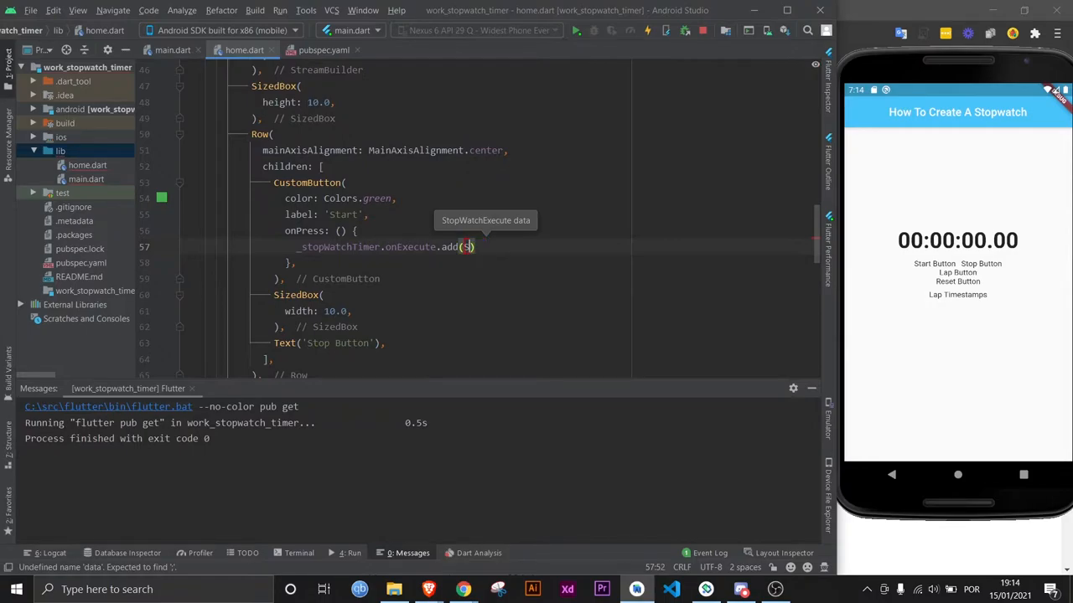
pyautogui.write('StopWatchExecute.start')
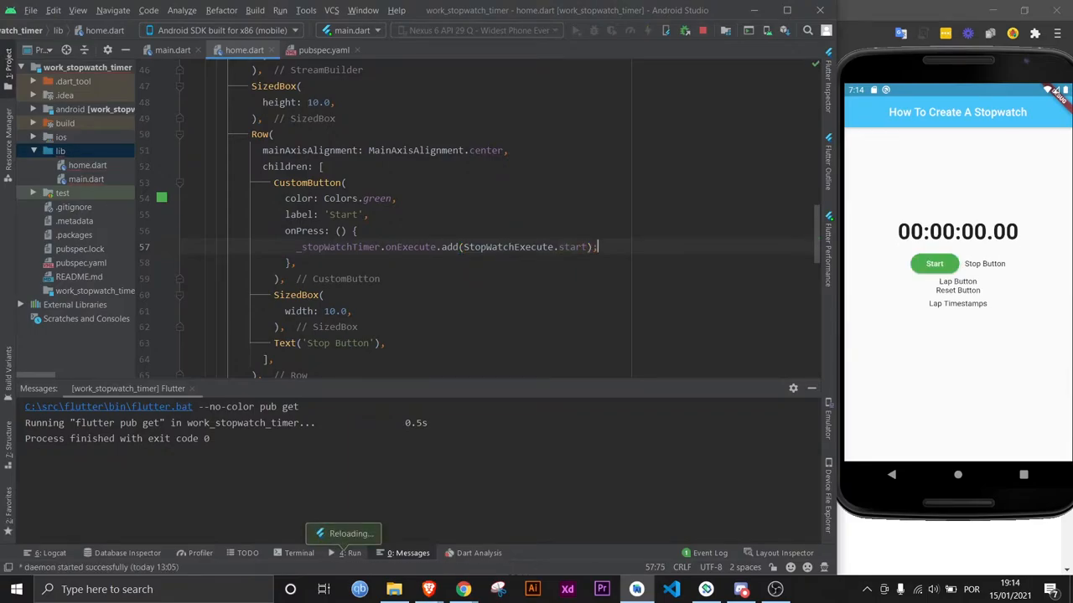
pyautogui.click(935, 263)
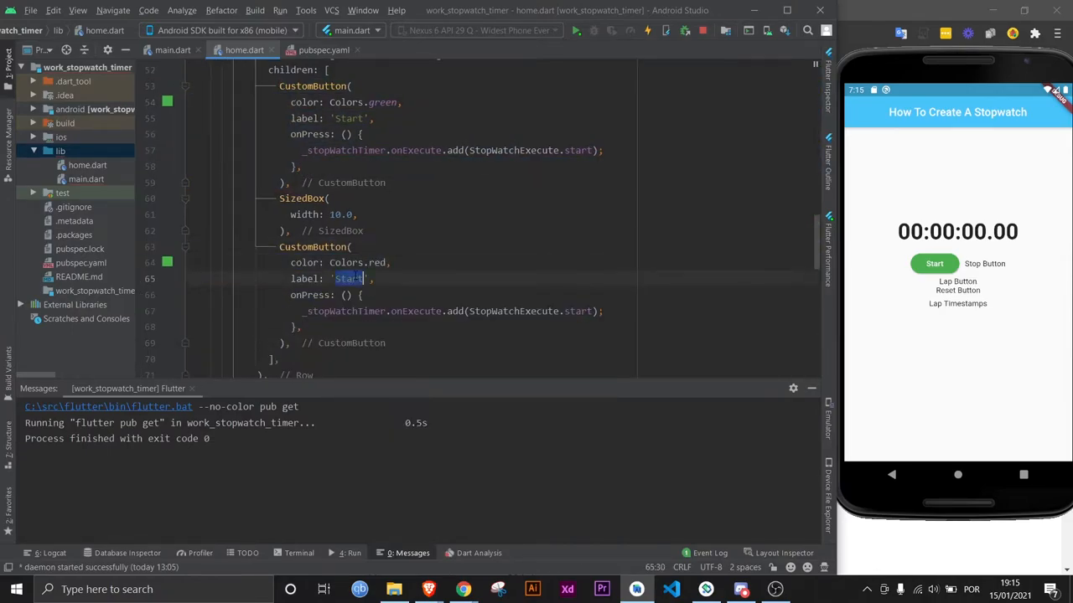
# - Add a red 'Stop' CustomButton calling StopWatchExecute.stop and start the stopwatch in the emulator
pyautogui.write('Stop')
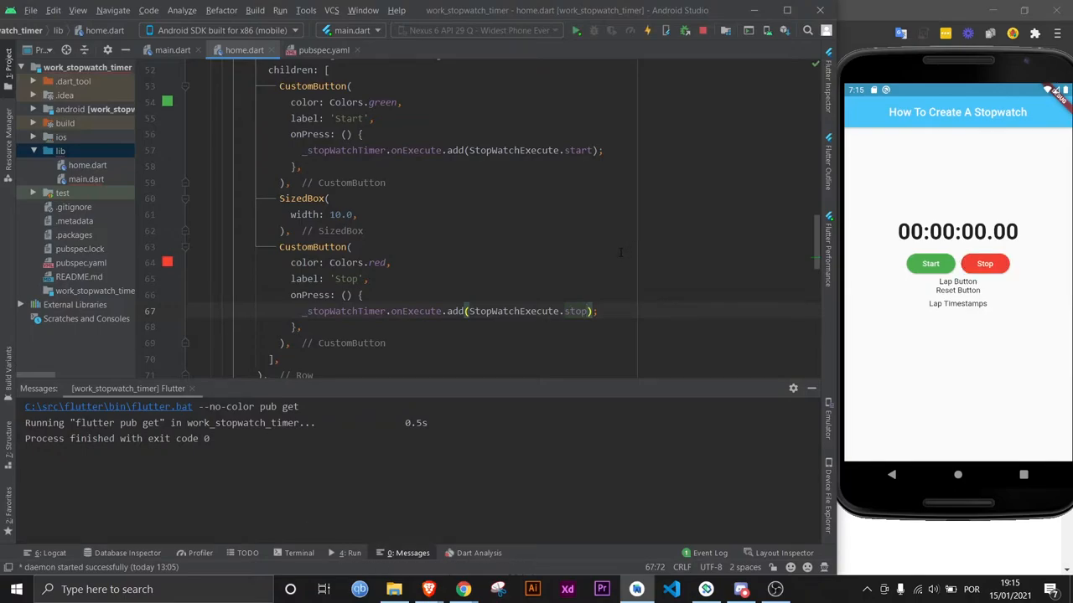
pyautogui.click(930, 263)
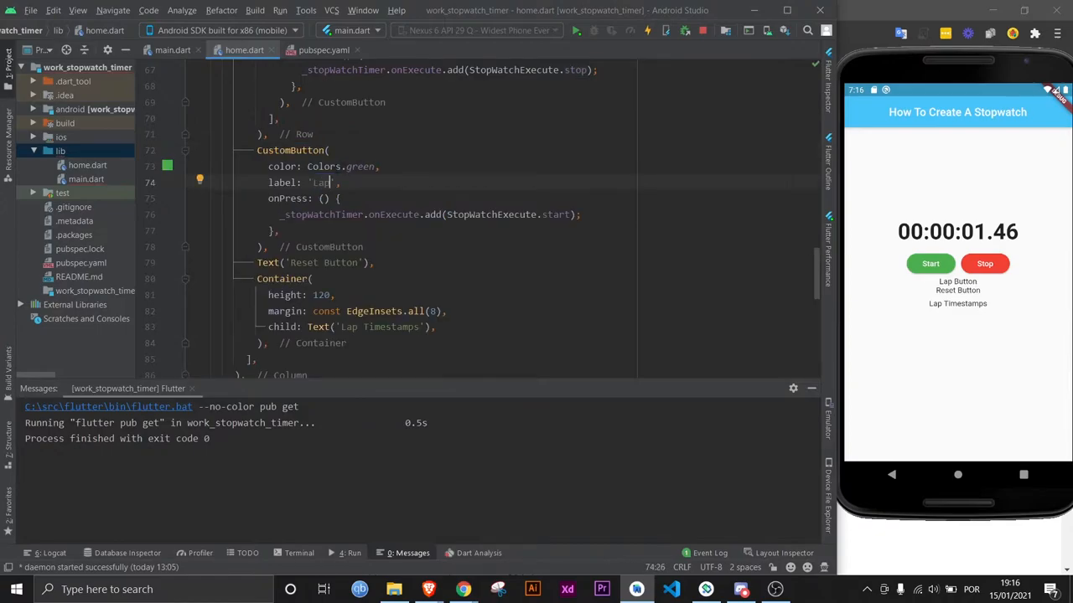
# - Add a Color(0xFFF15C2A) 'Lap' and a black 'Reset' button, then reset, start and lap in the emulator
pyautogui.write('Color(0xFFF15C2A)')
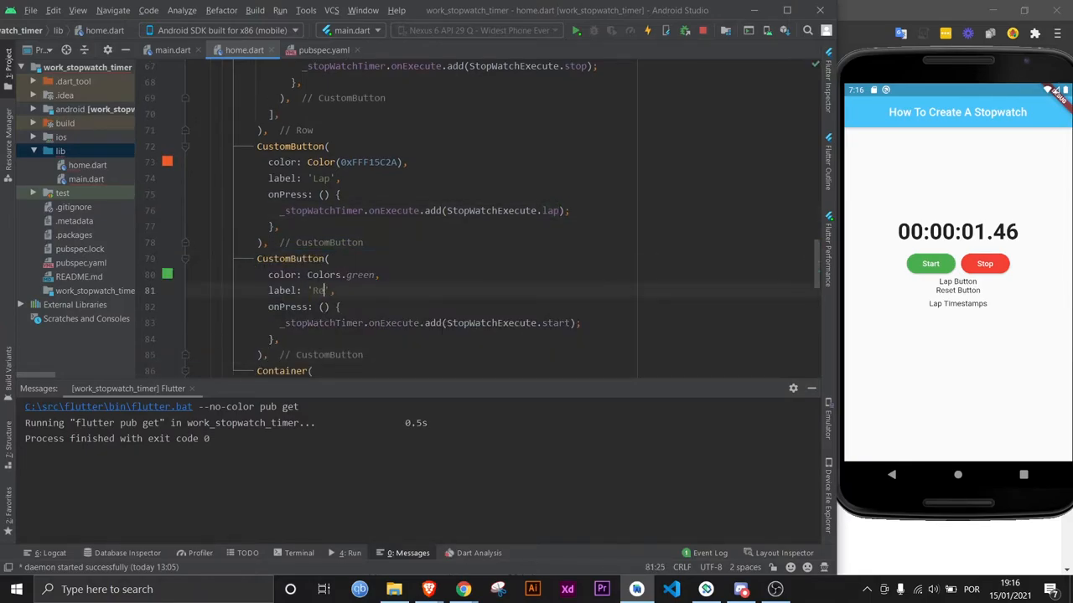
pyautogui.write('black')
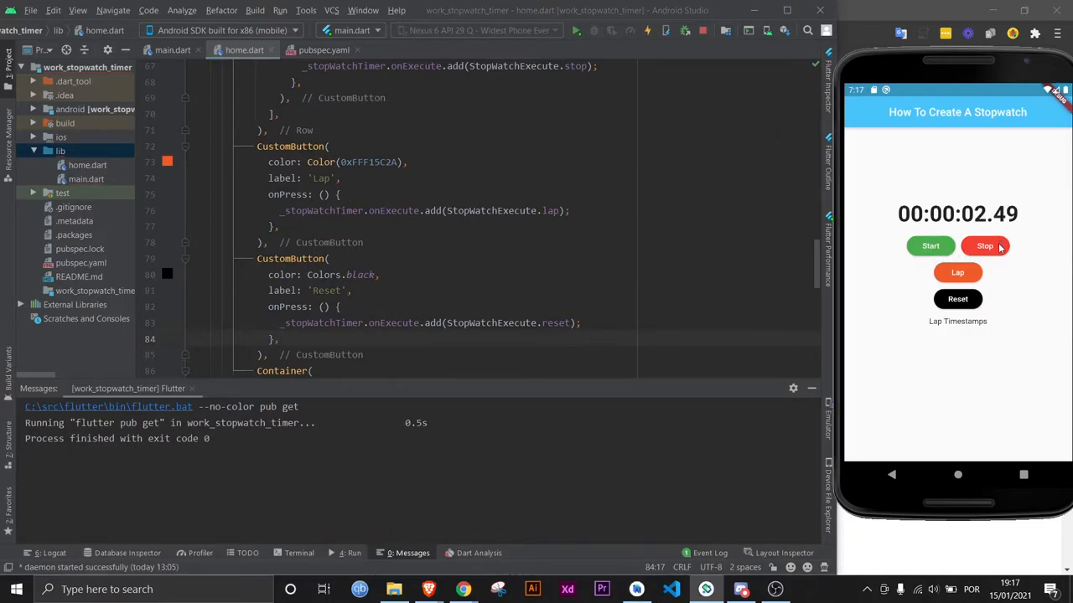
pyautogui.click(957, 298)
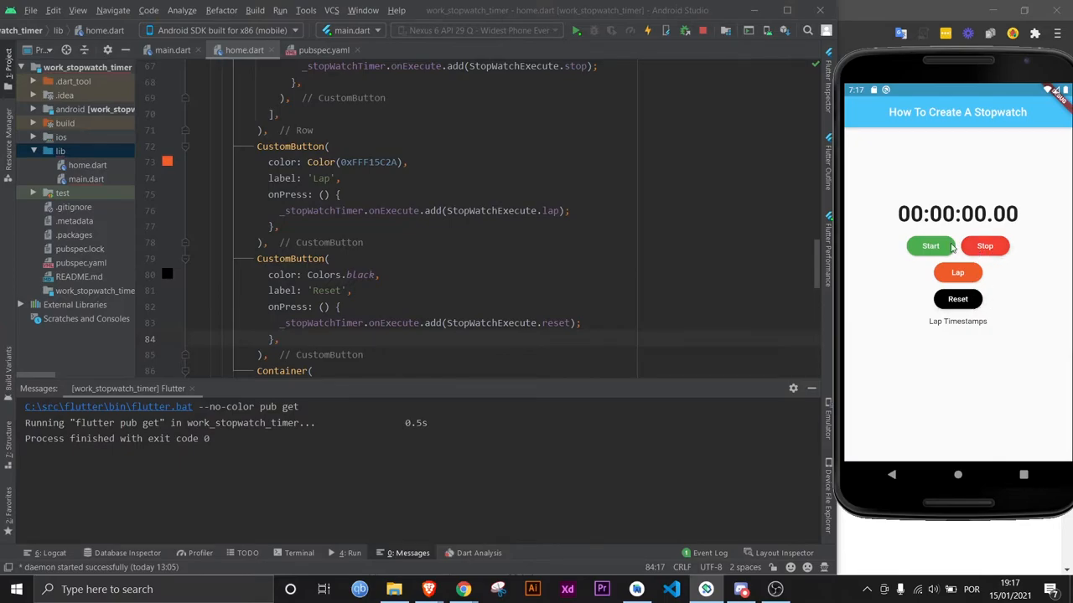
pyautogui.click(930, 245)
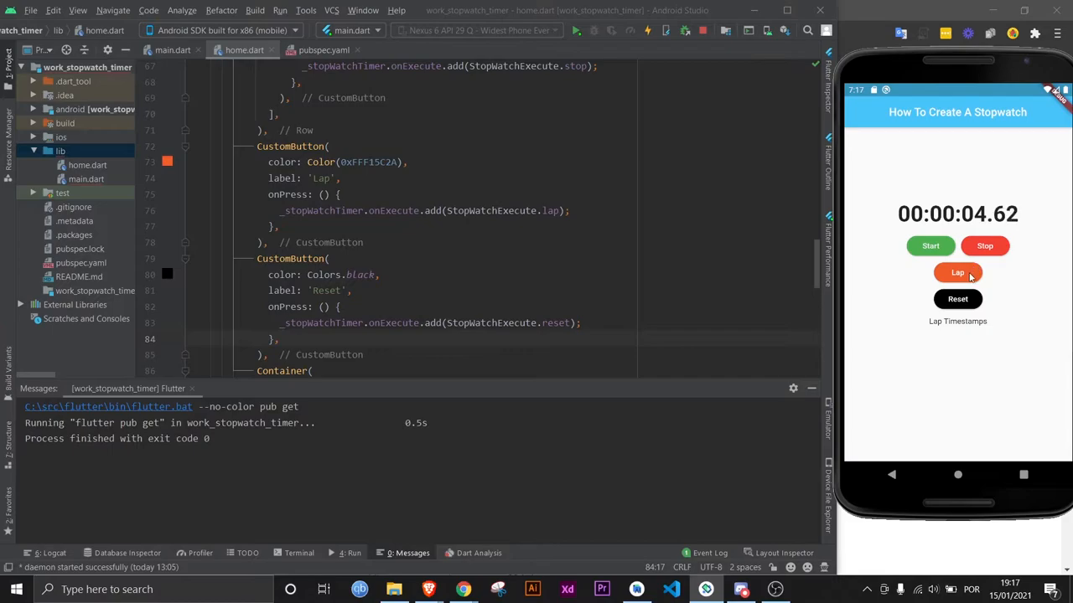
pyautogui.click(957, 298)
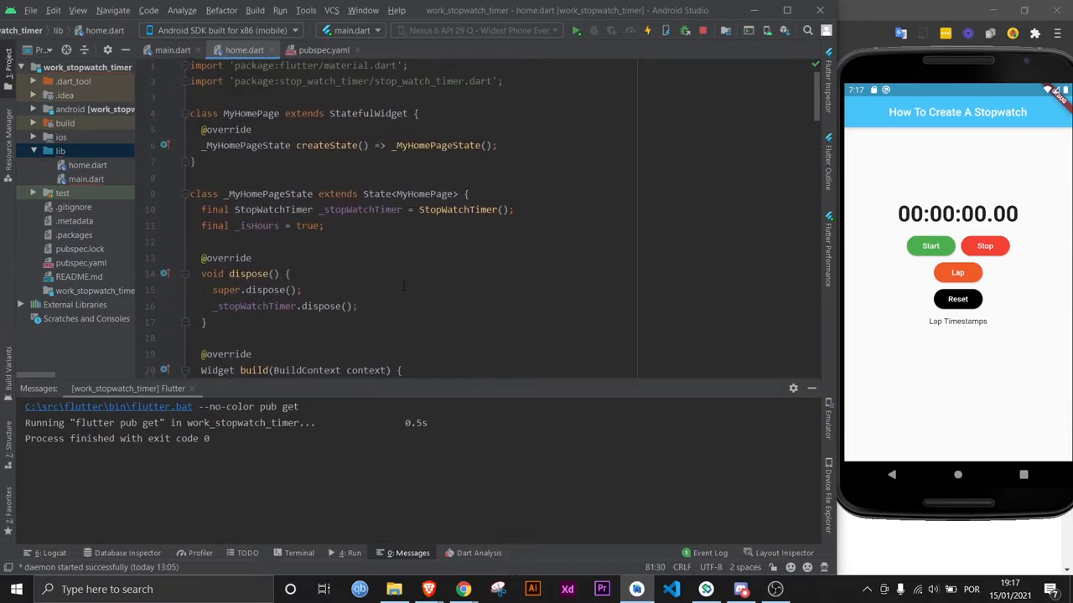
# - Declare a final _scrollController = ScrollController() and reference it in the lap list area
pyautogui.write('final')
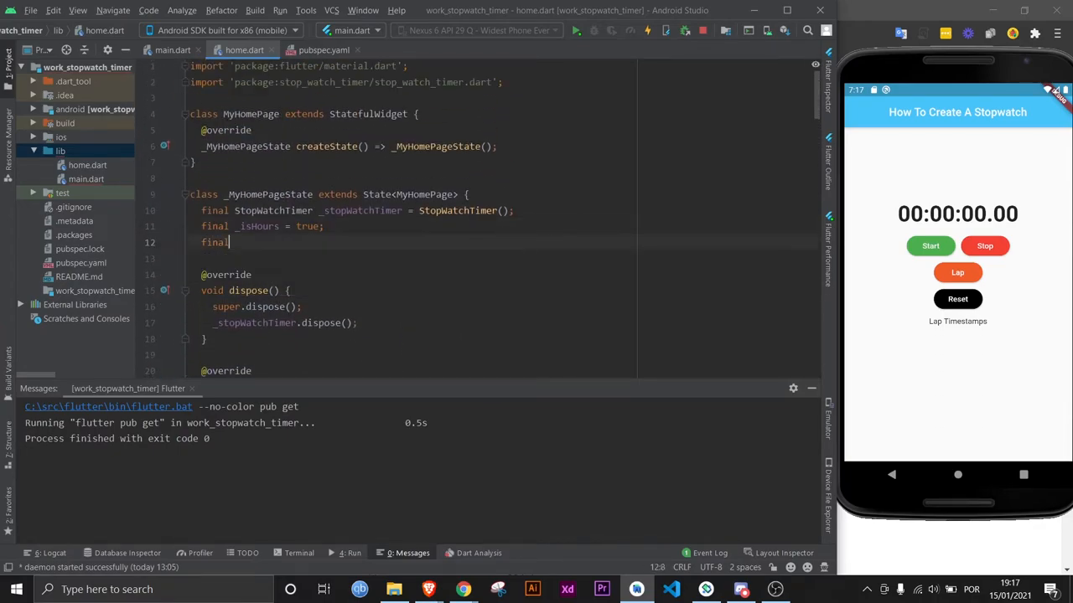
pyautogui.write('_scroll')
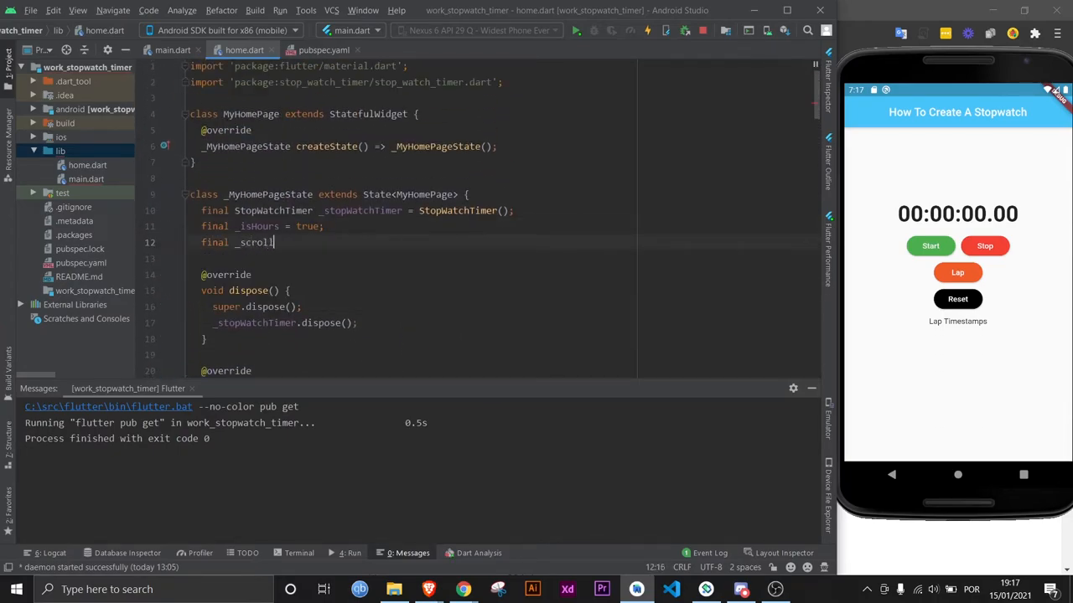
pyautogui.write('Controller = ScrollController();')
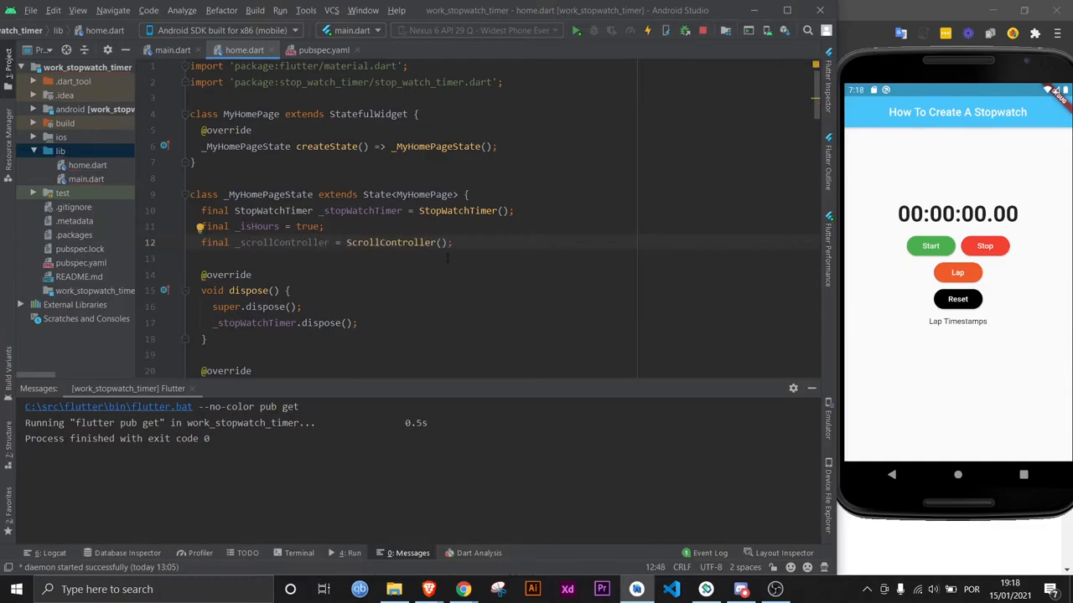
pyautogui.scroll(-3)
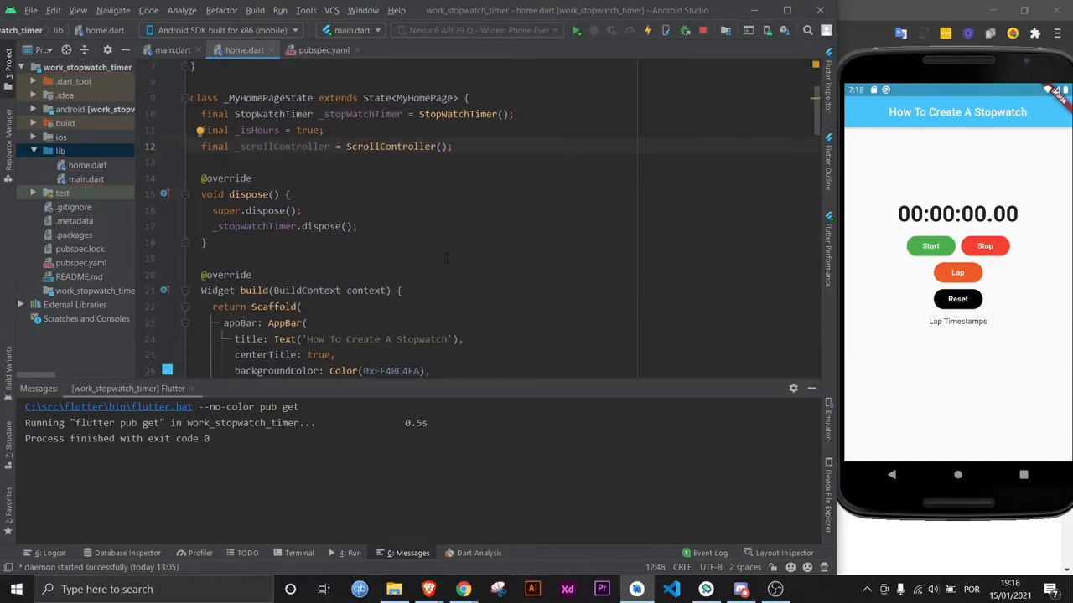
pyautogui.scroll(-3)
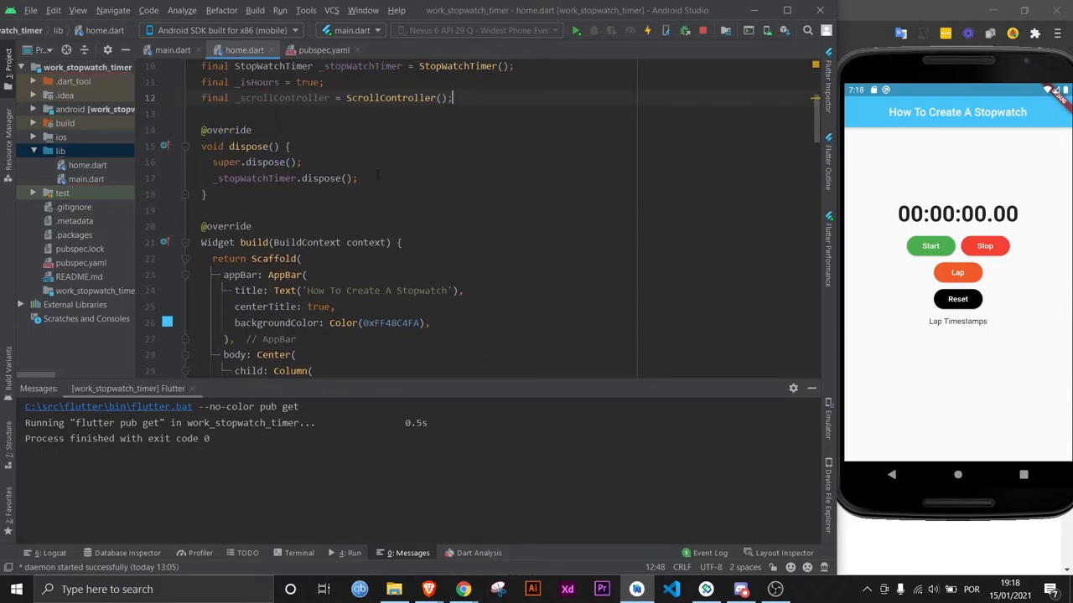
pyautogui.write('_sc')
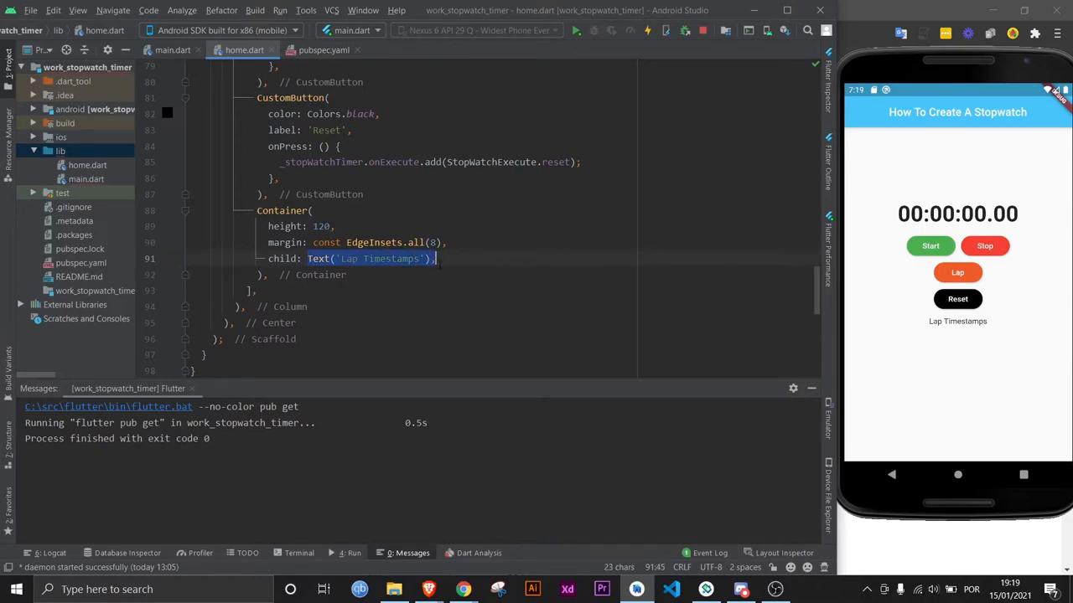
# - Add a StreamBuilder<List<StopWatchRecord>> on _stopWatchTimer.records whose builder reads value = snapshot.data
pyautogui.write('StreamBuilder<List<StopWatchRecord>>')
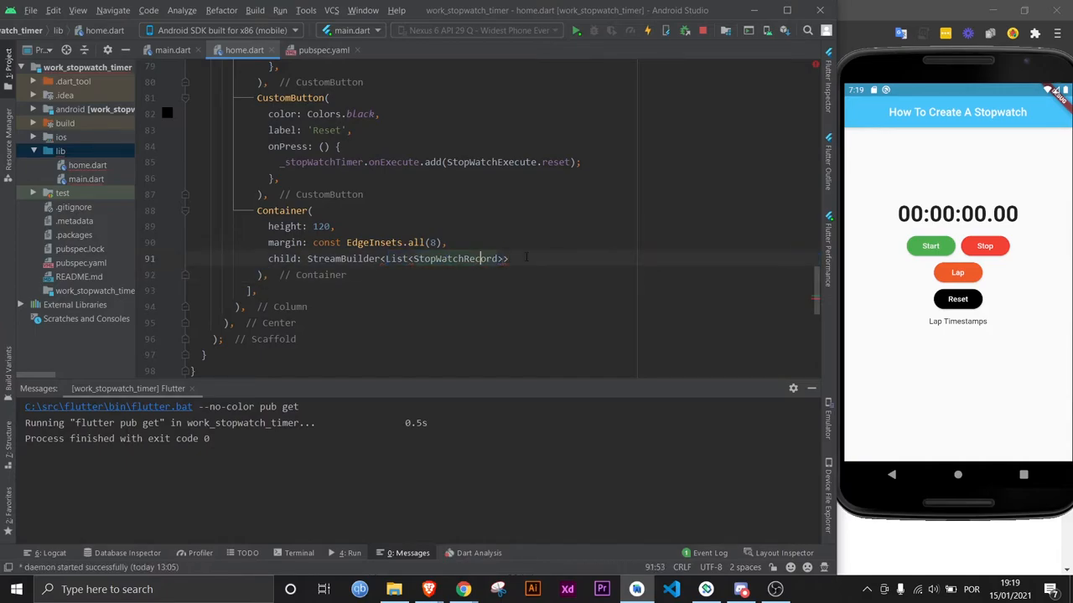
pyautogui.write('()')
pyautogui.write('stream: _stopWatchTimer')
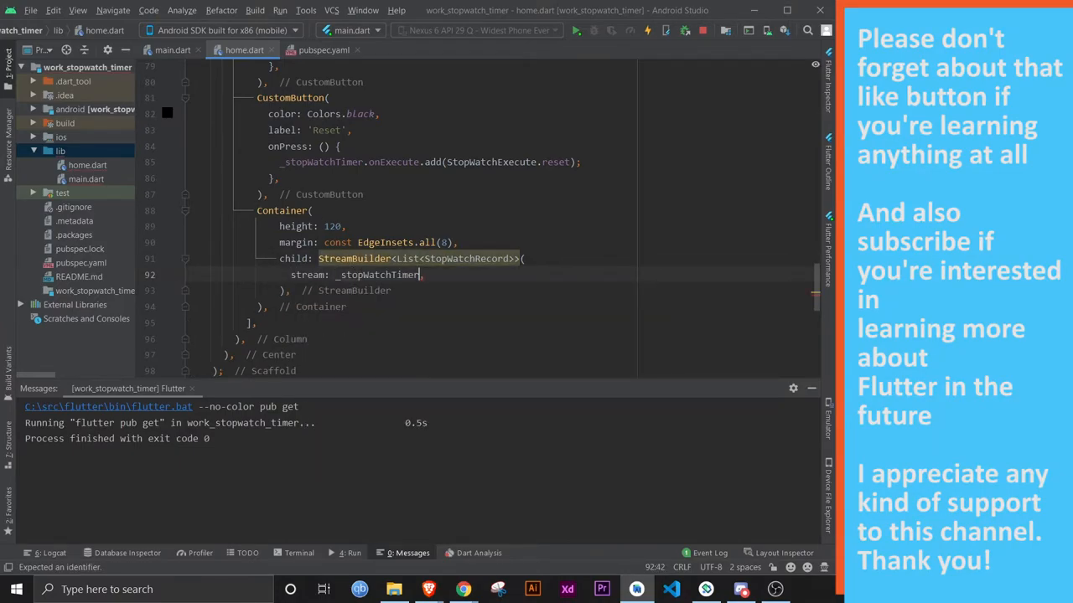
pyautogui.write('.records,')
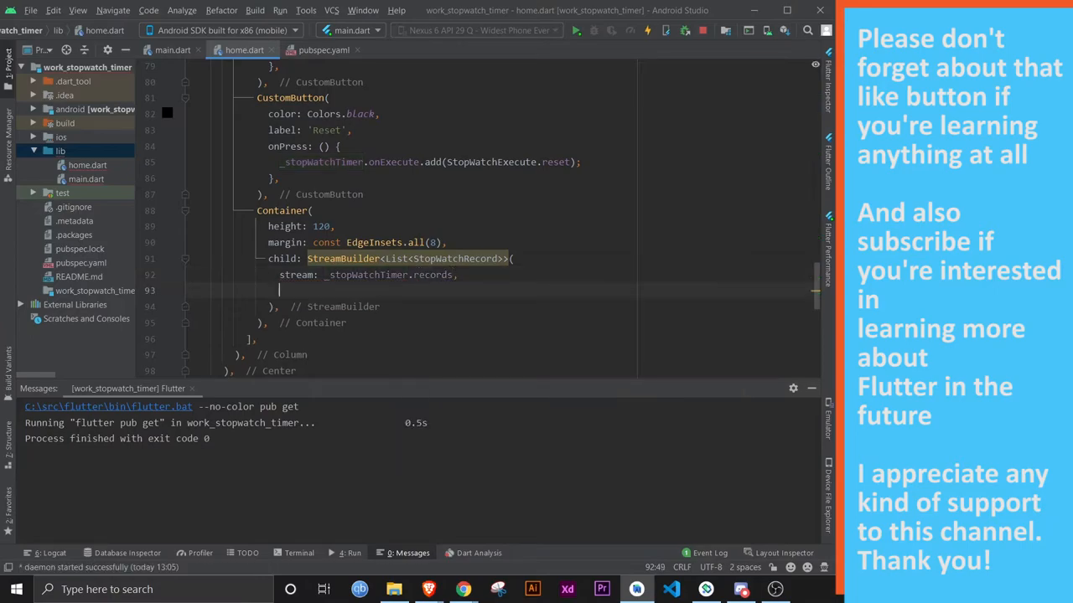
pyautogui.write('ini')
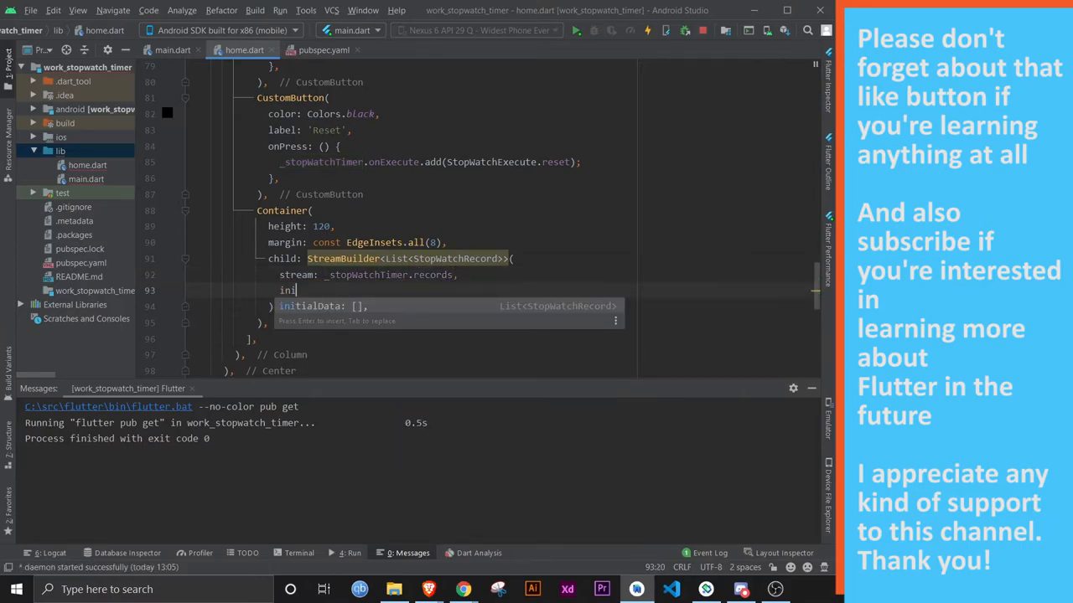
pyautogui.write('_stopWatchTimer.records.value,')
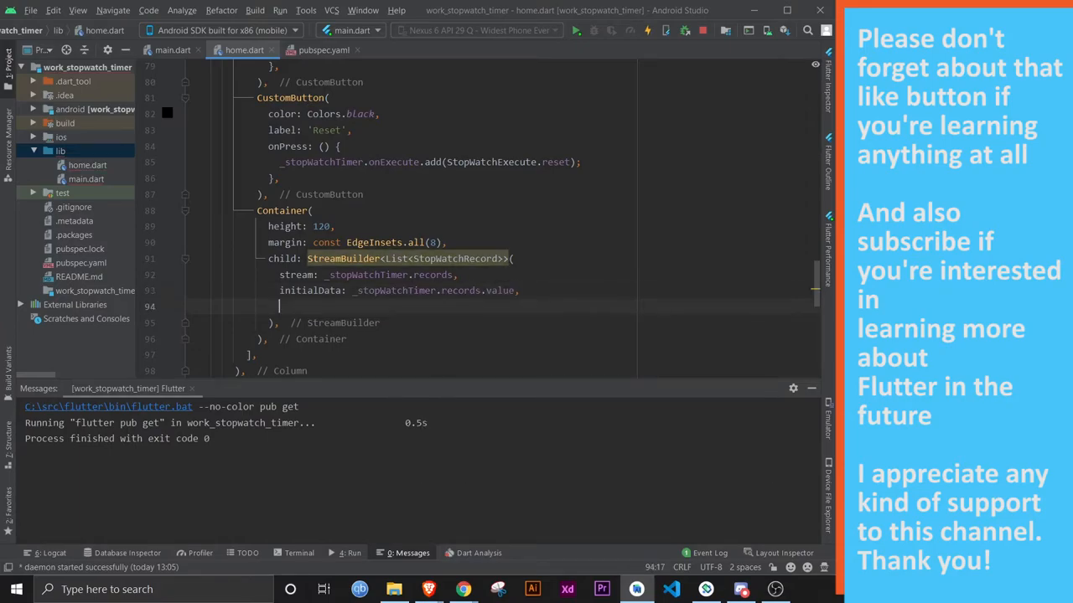
pyautogui.write('builder: (),')
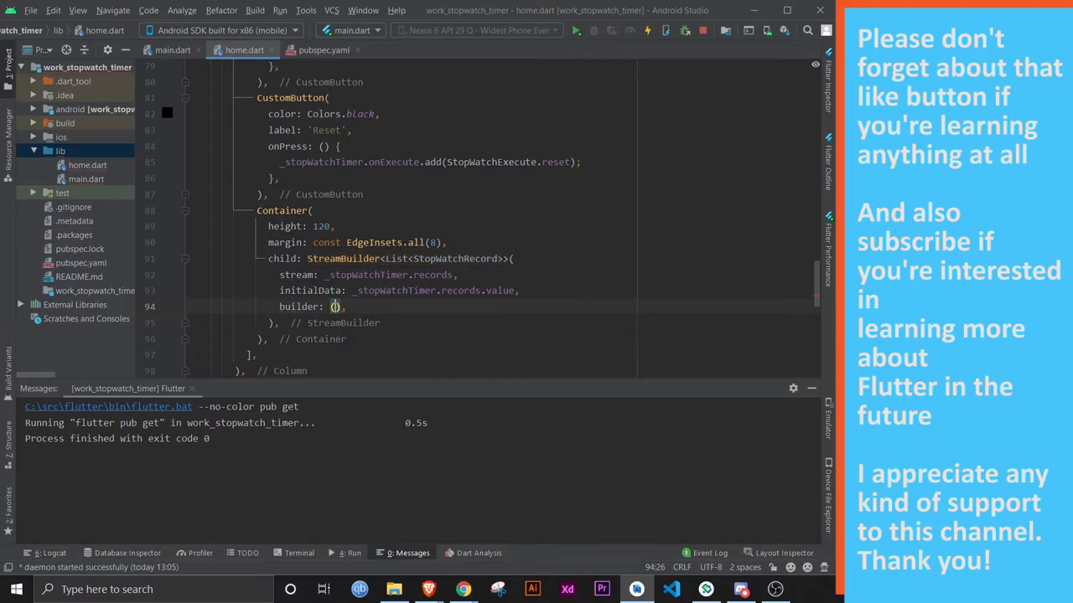
pyautogui.write('context, snapshot')
pyautogui.write('final ')
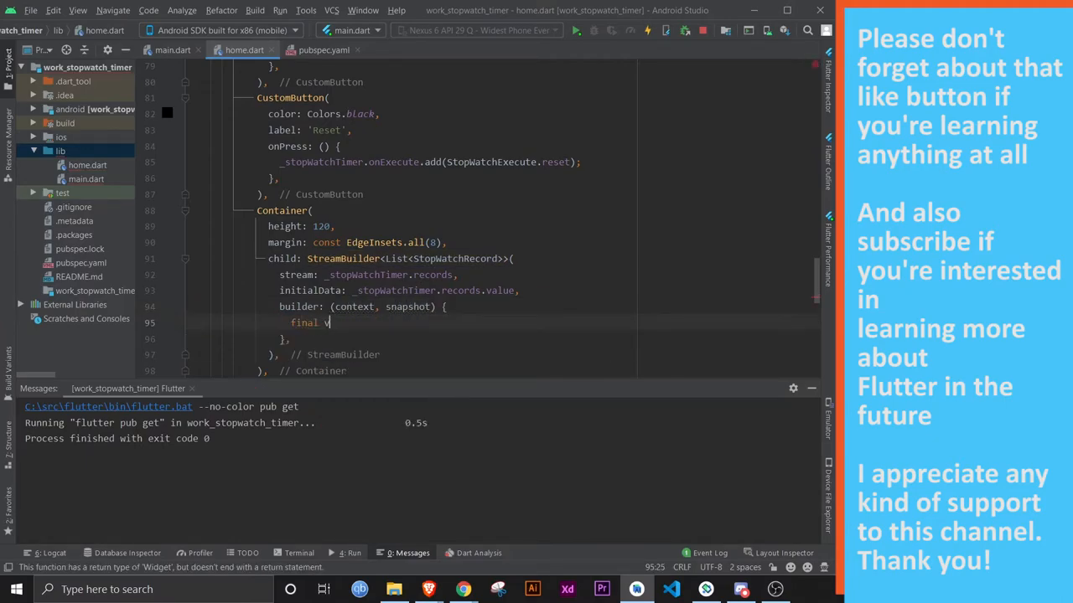
pyautogui.write('value')
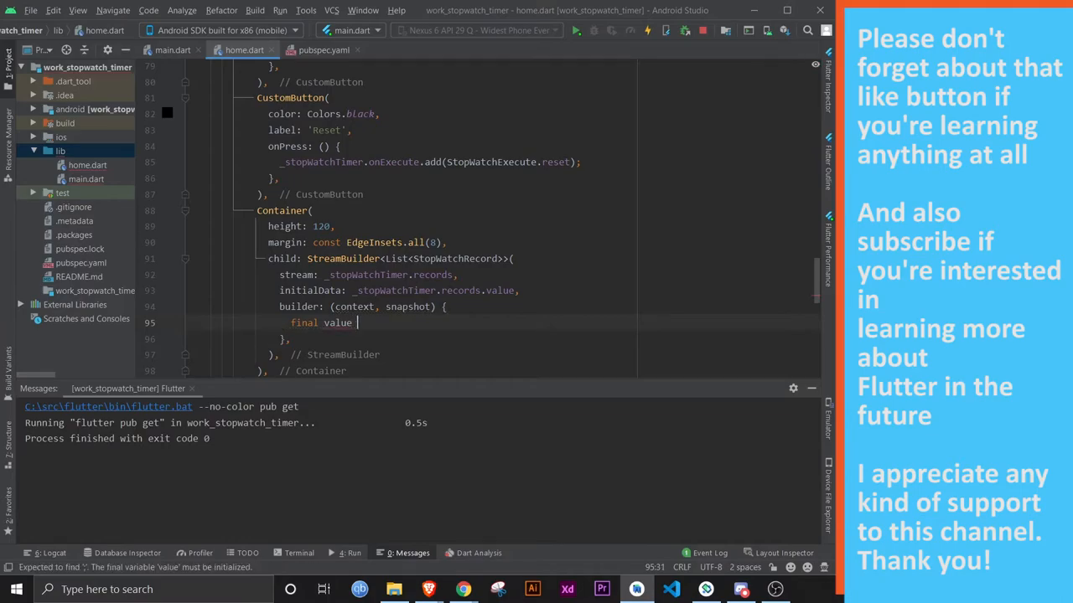
pyautogui.write('= snapshot.data;')
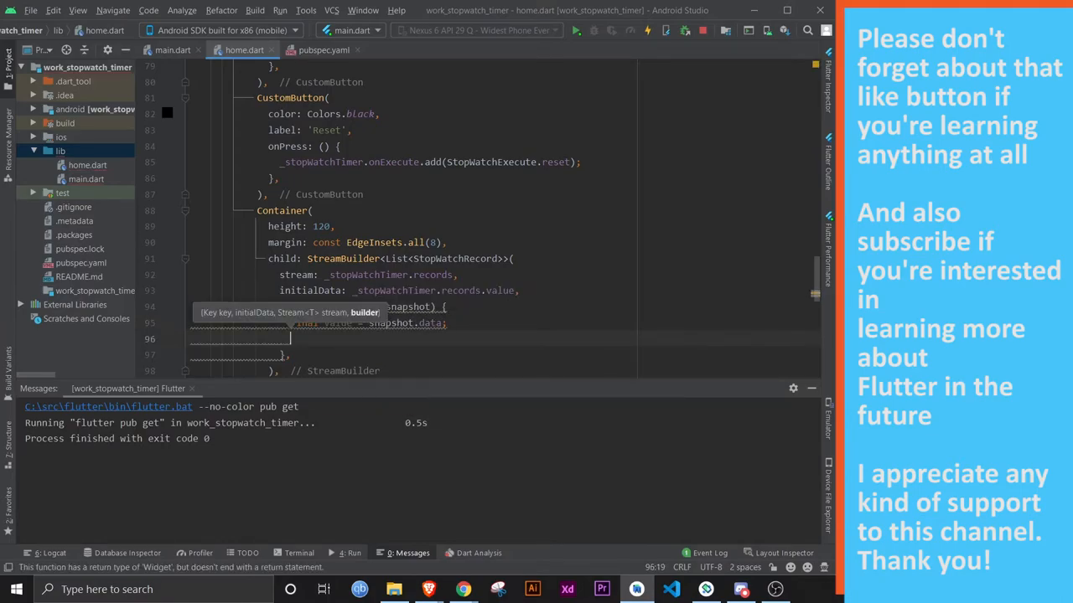
pyautogui.write('if(')
pyautogui.write('return ListView.builder(')
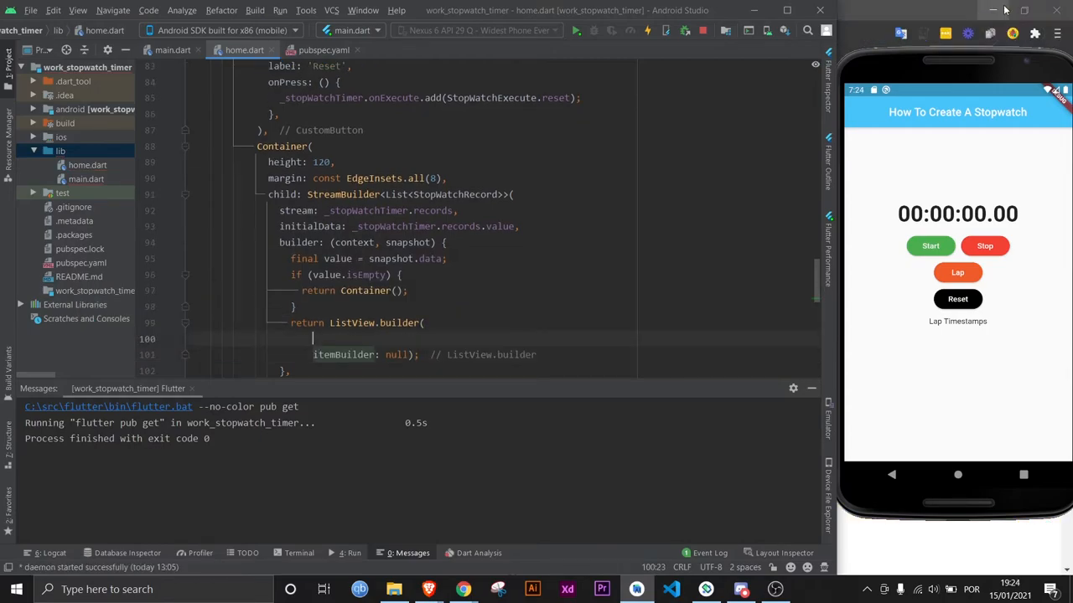
# - Return a ListView.builder with controller: _scrollController whose itemBuilder builds a Column from data = value[index]
pyautogui.write('controller: _scrollController,')
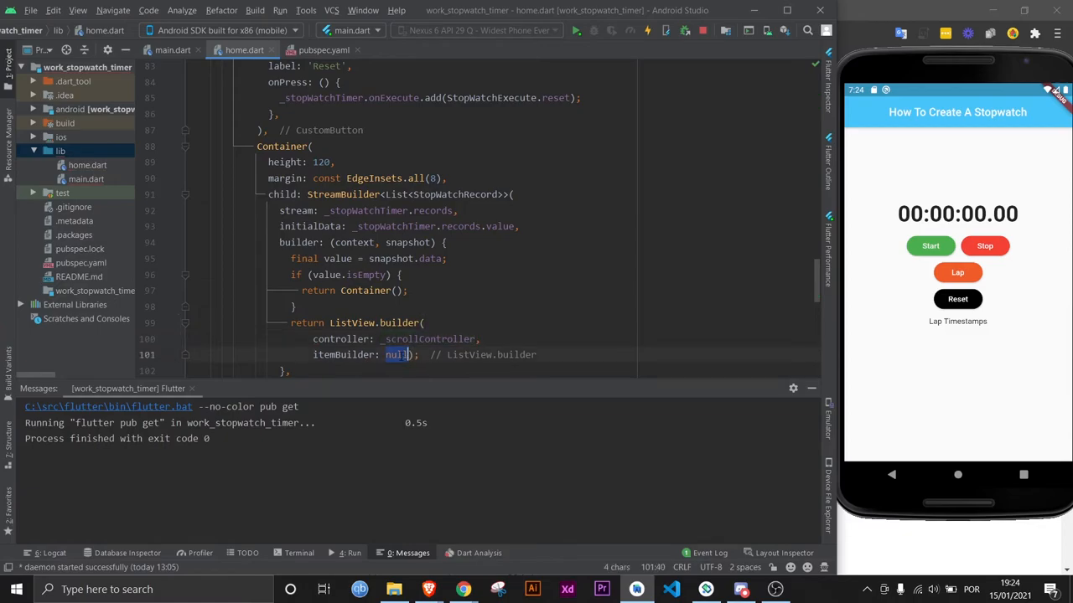
pyautogui.write('(context)')
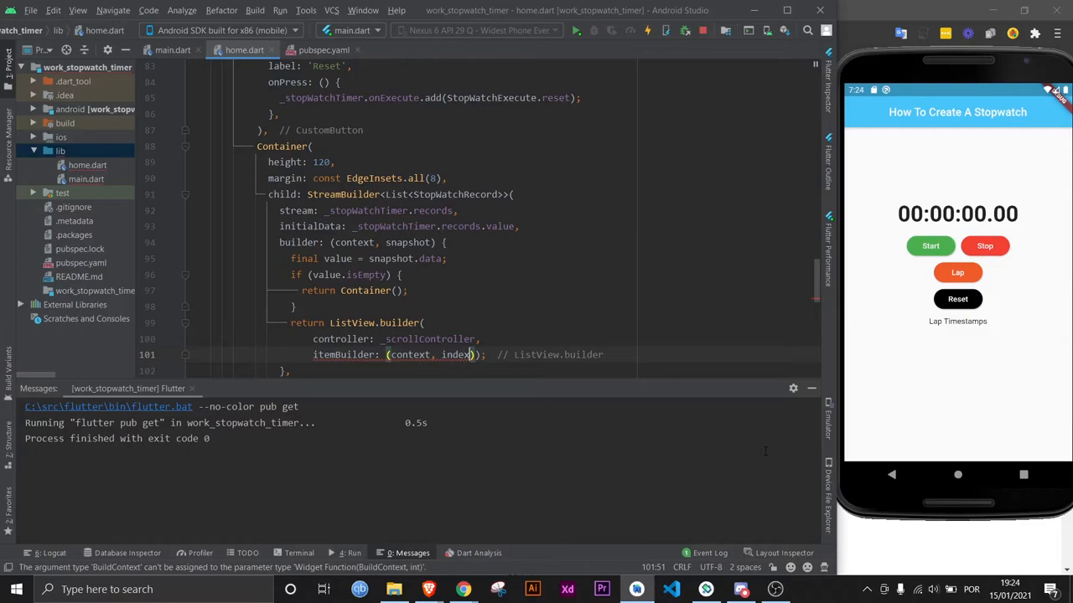
pyautogui.write('Column();')
pyautogui.write('fin')
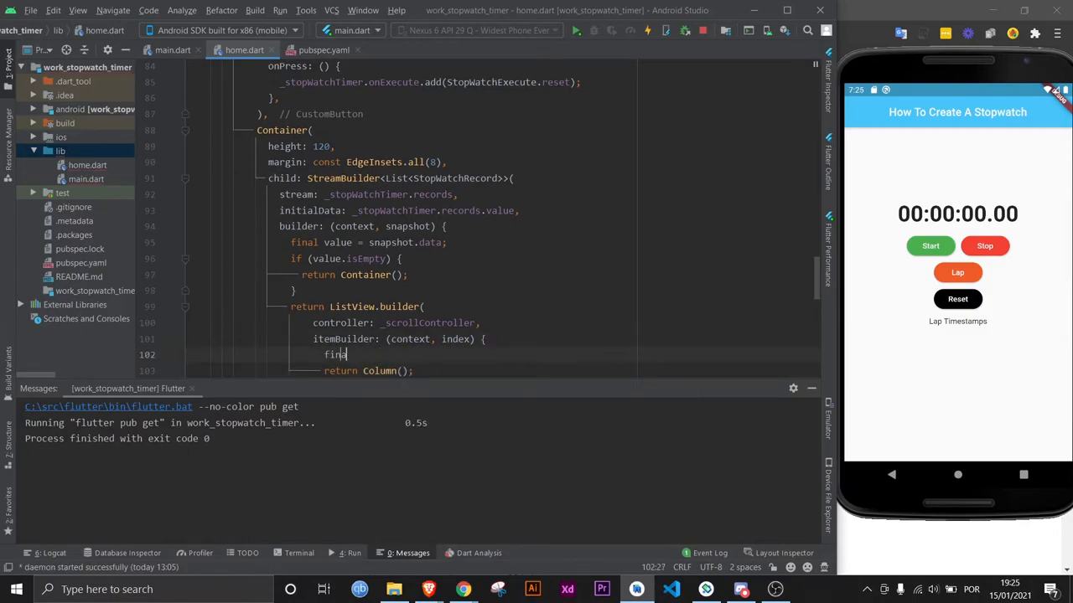
pyautogui.write('al data =')
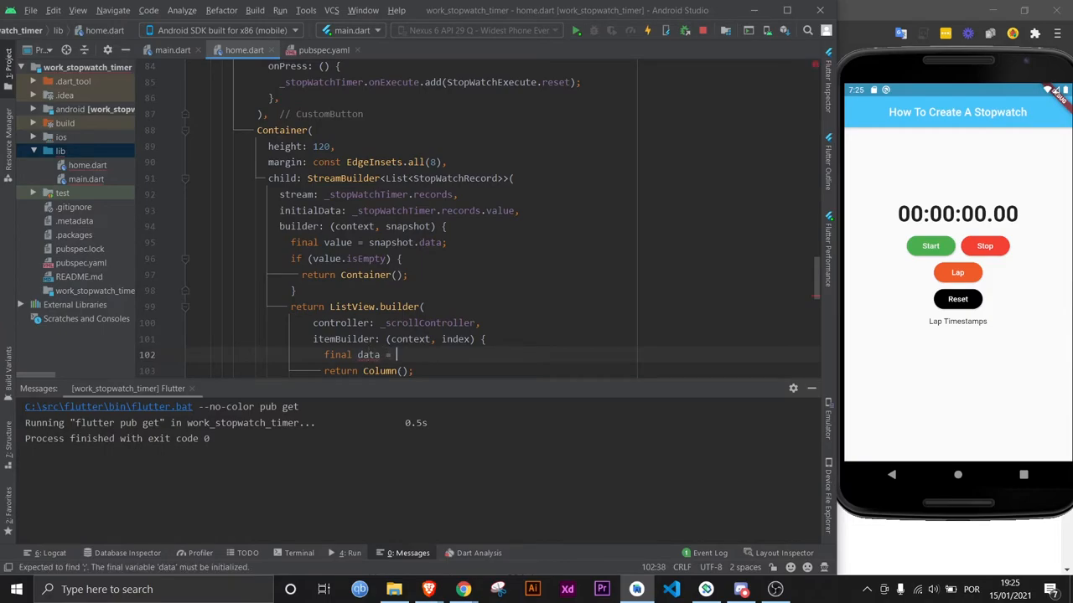
pyautogui.write('value')
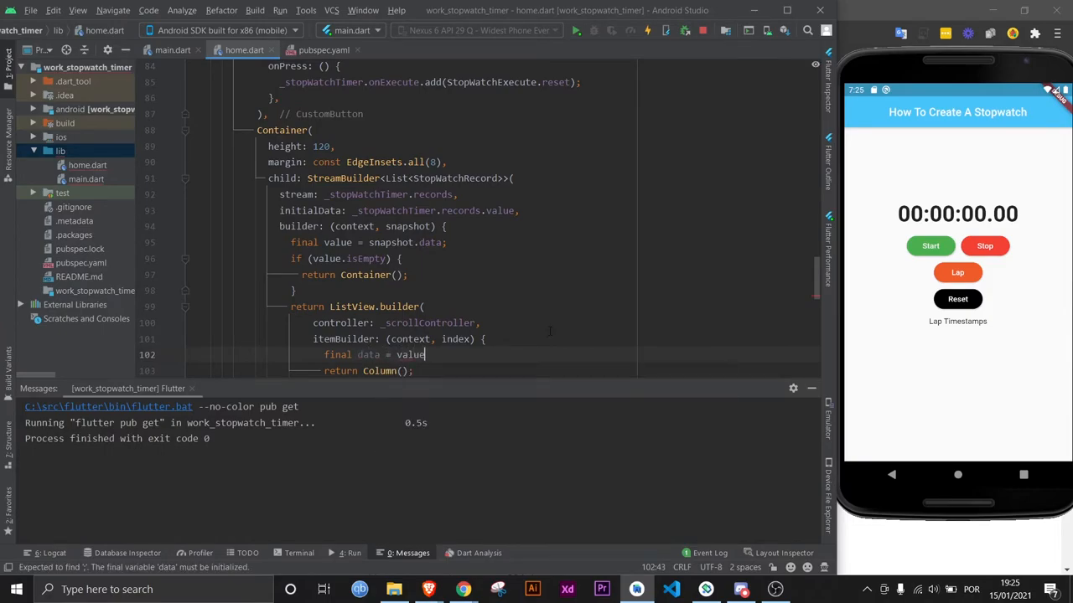
pyautogui.write('[index];')
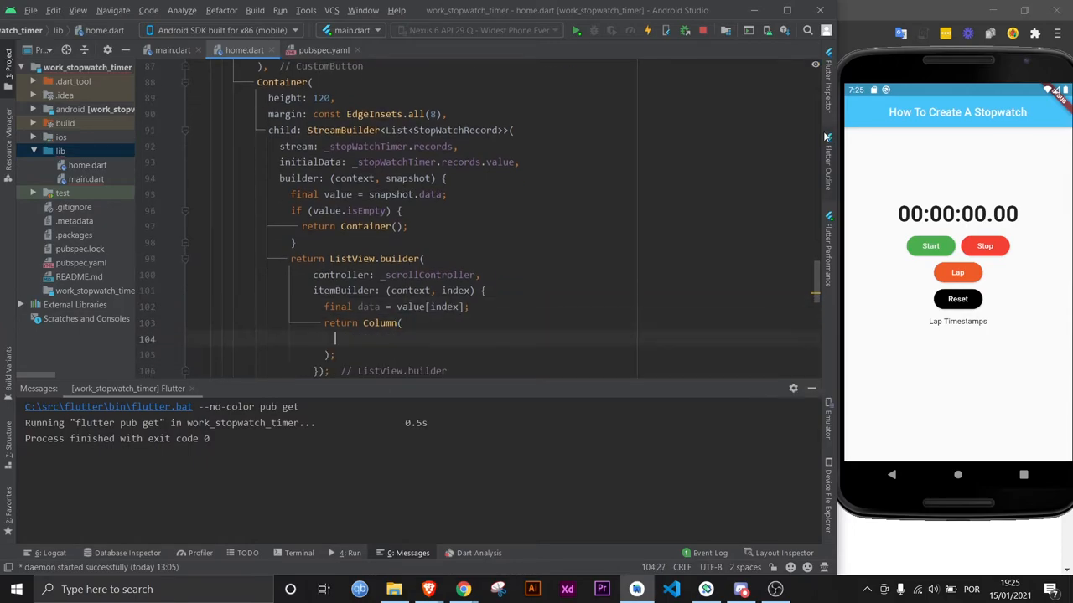
# - Render each lap as '${index + 1} - ${data.displayTime}' bold text with a Divider(height: 1.0)
pyautogui.write('Text(),')
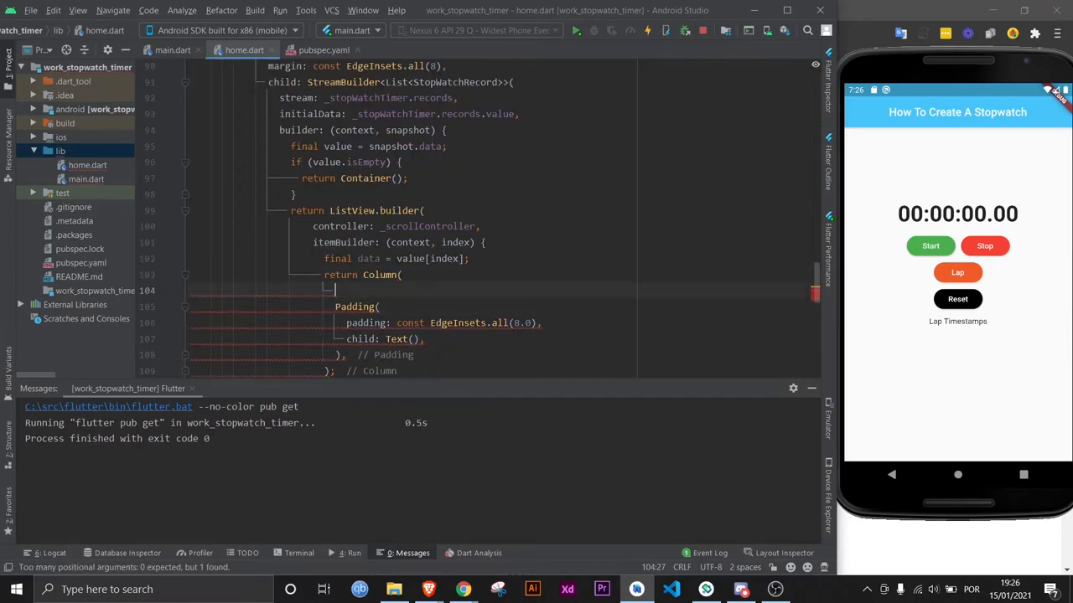
pyautogui.write('children: [')
pyautogui.click(386, 339)
pyautogui.write("'${")
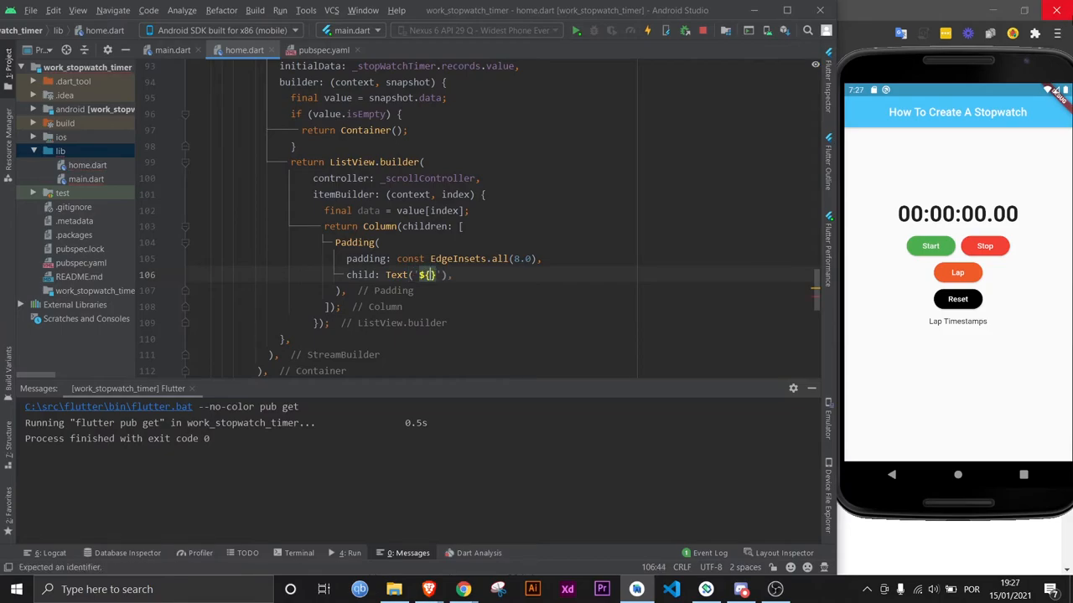
pyautogui.write('ind')
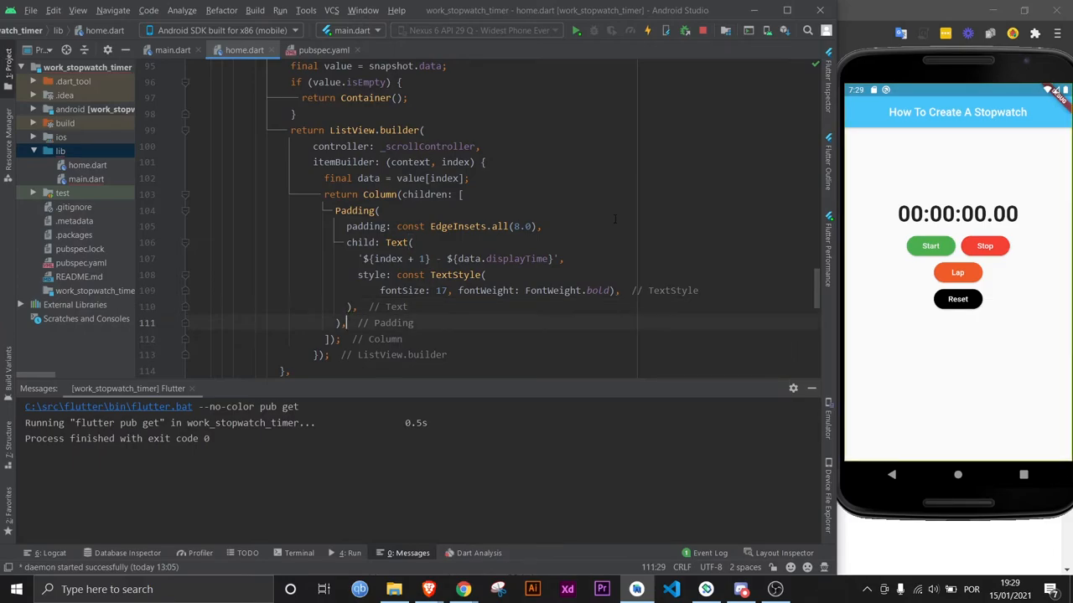
pyautogui.write('Divider(height: 1.0,)')
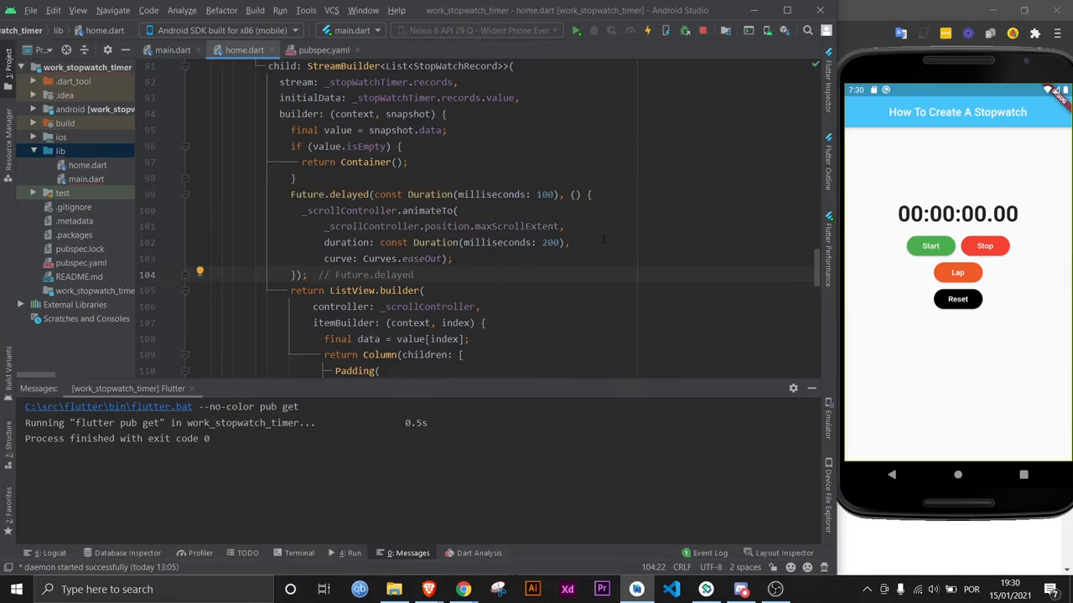
# - Add itemCount: value.length to the ListView.builder
pyautogui.doubleClick(516, 226)
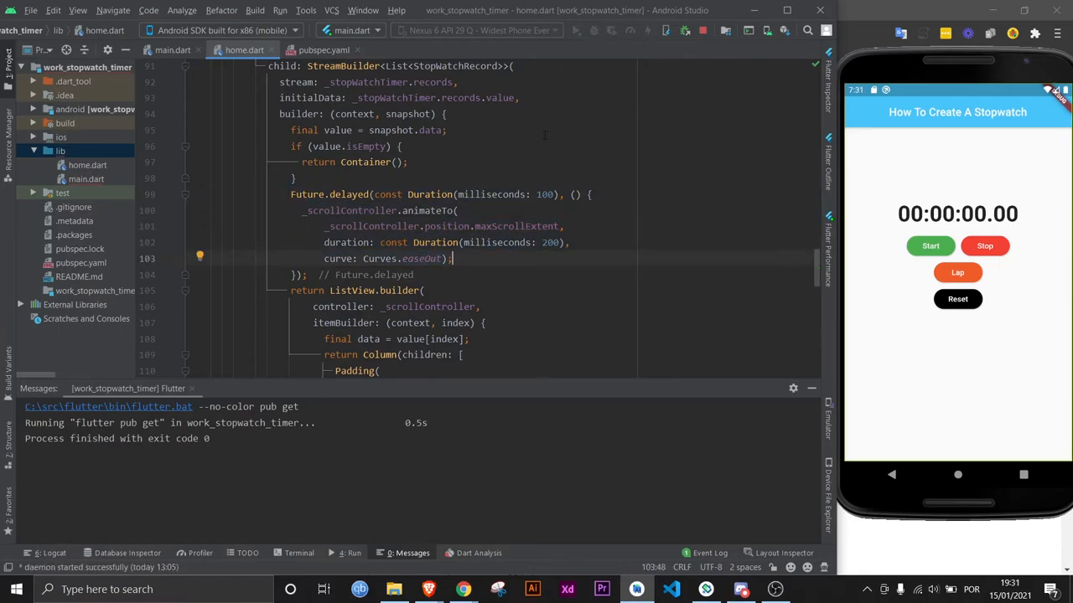
pyautogui.scroll(-3)
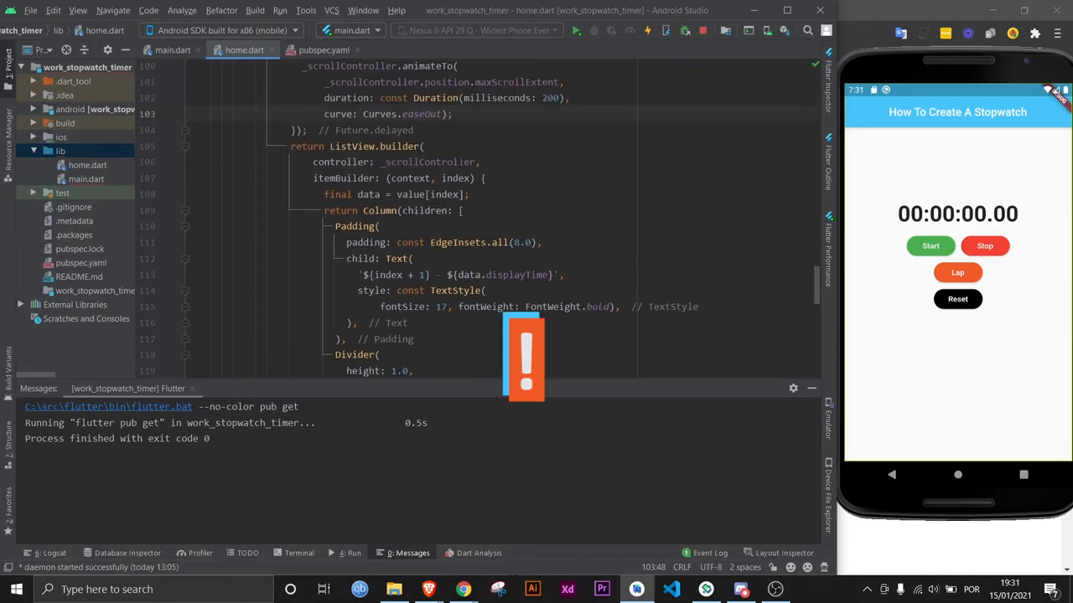
pyautogui.scroll(-3)
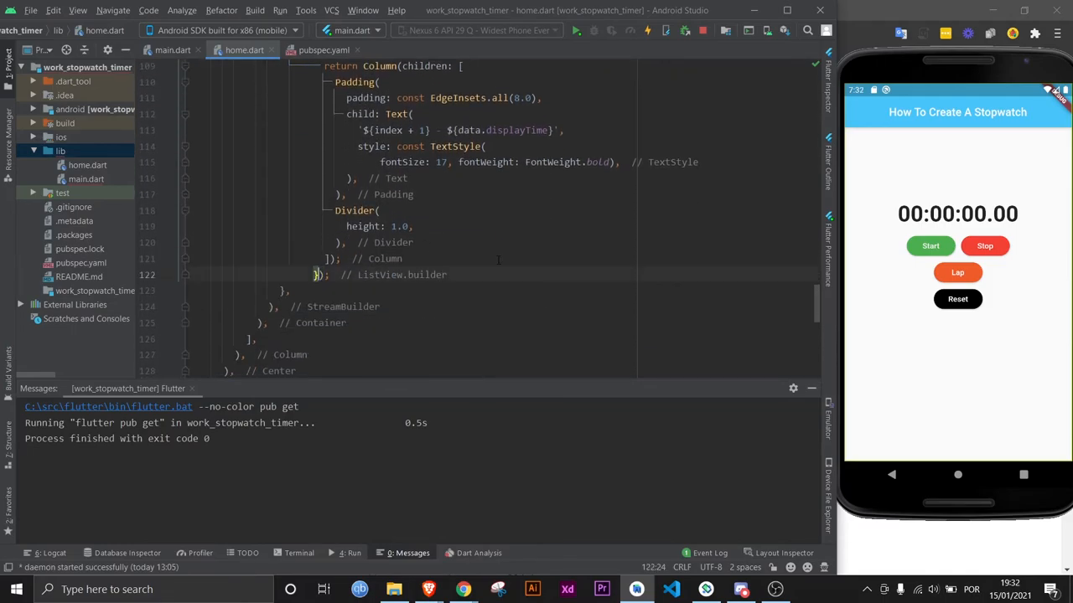
pyautogui.write('itemCount: ,);')
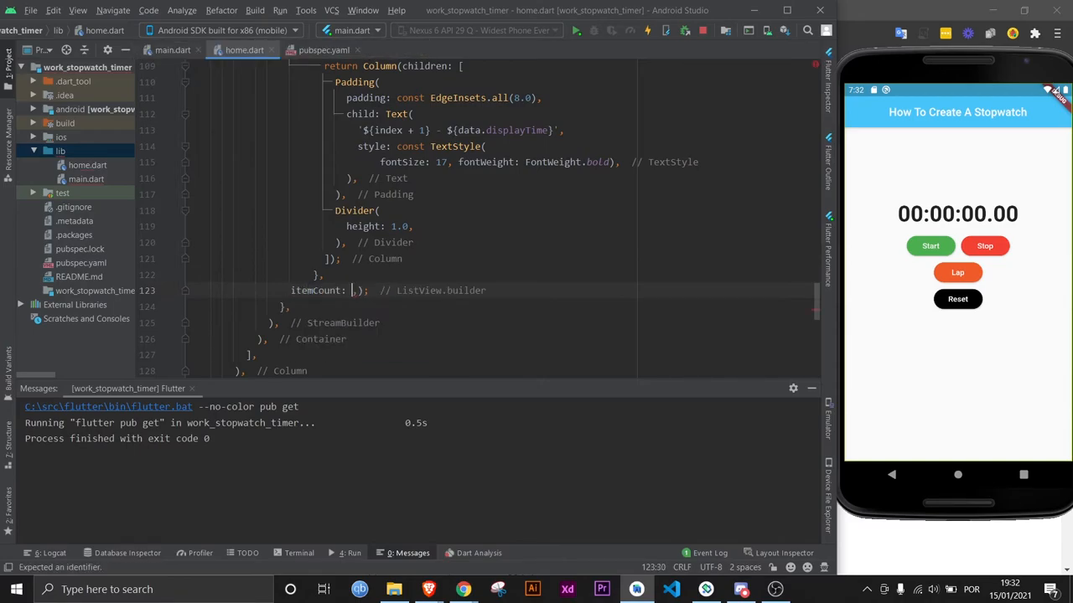
pyautogui.write('value.length')
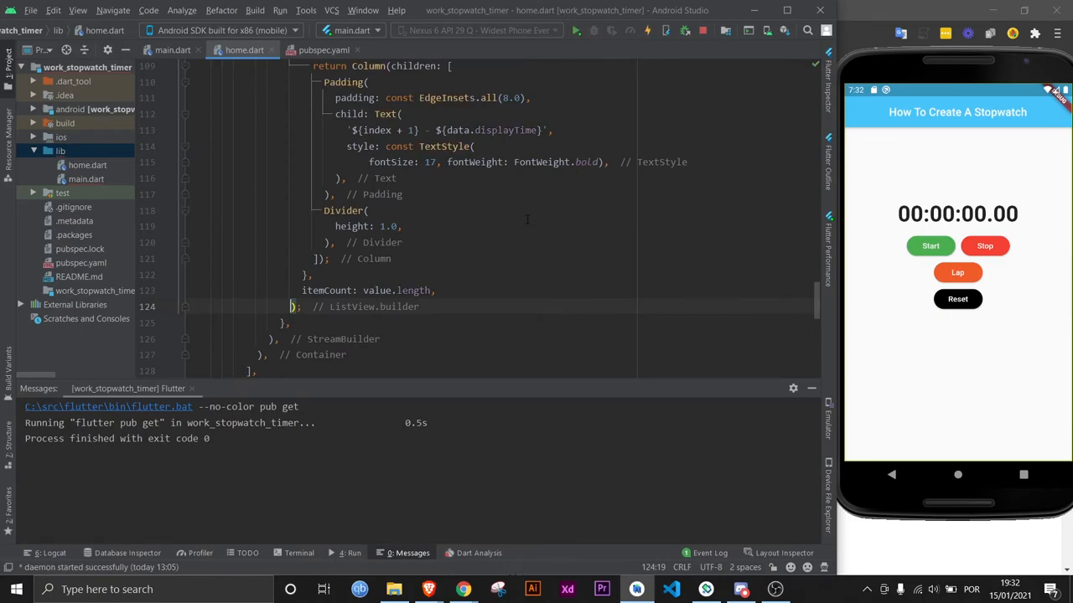
# - Run the stopwatch briefly in the emulator, stop it, and reset it to zero
pyautogui.click(930, 245)
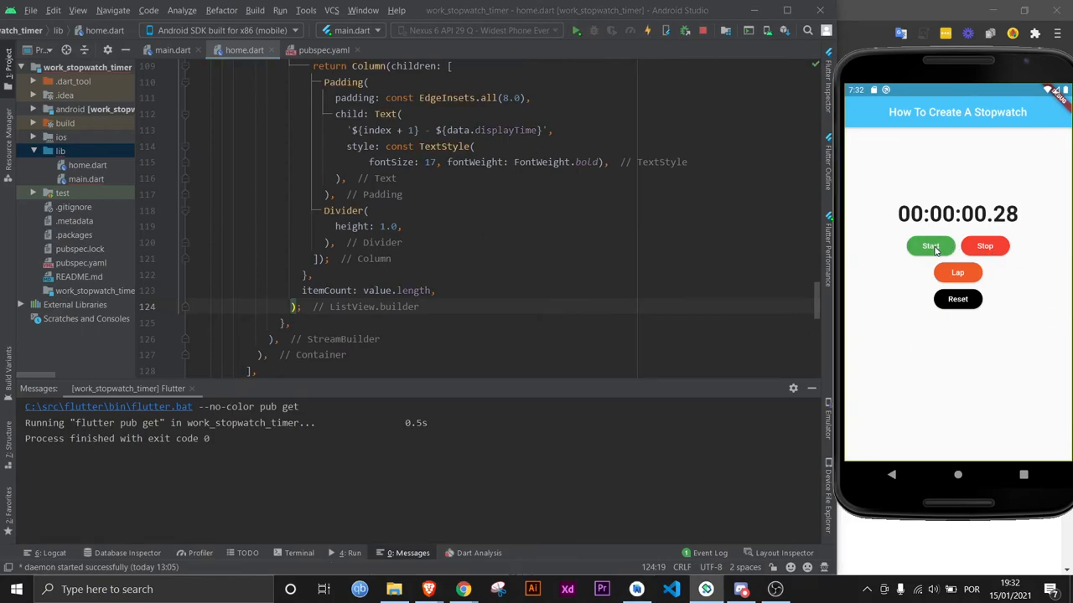
pyautogui.click(930, 245)
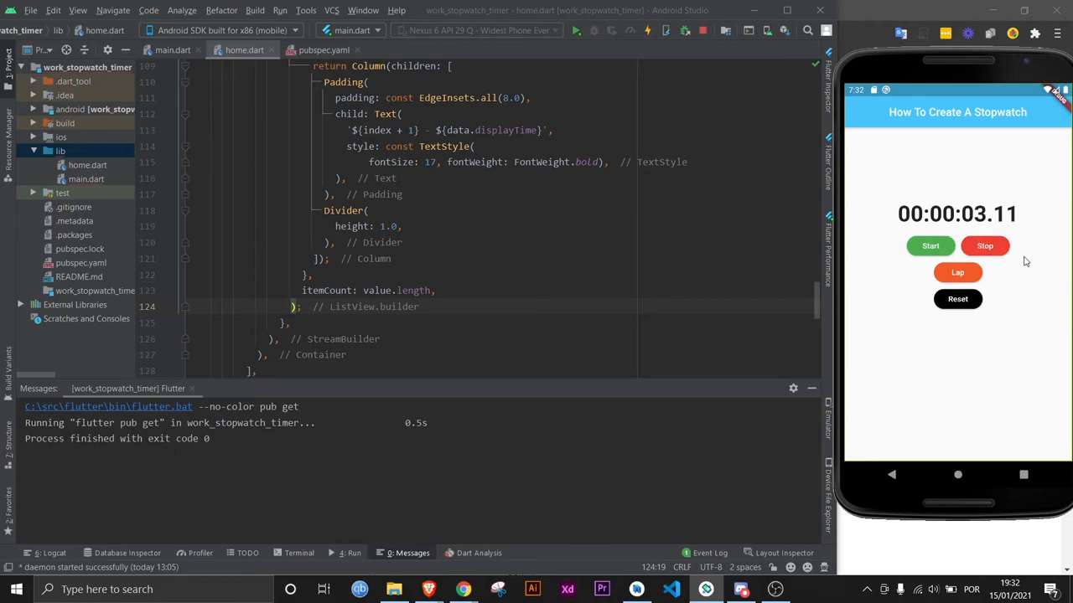
pyautogui.click(957, 298)
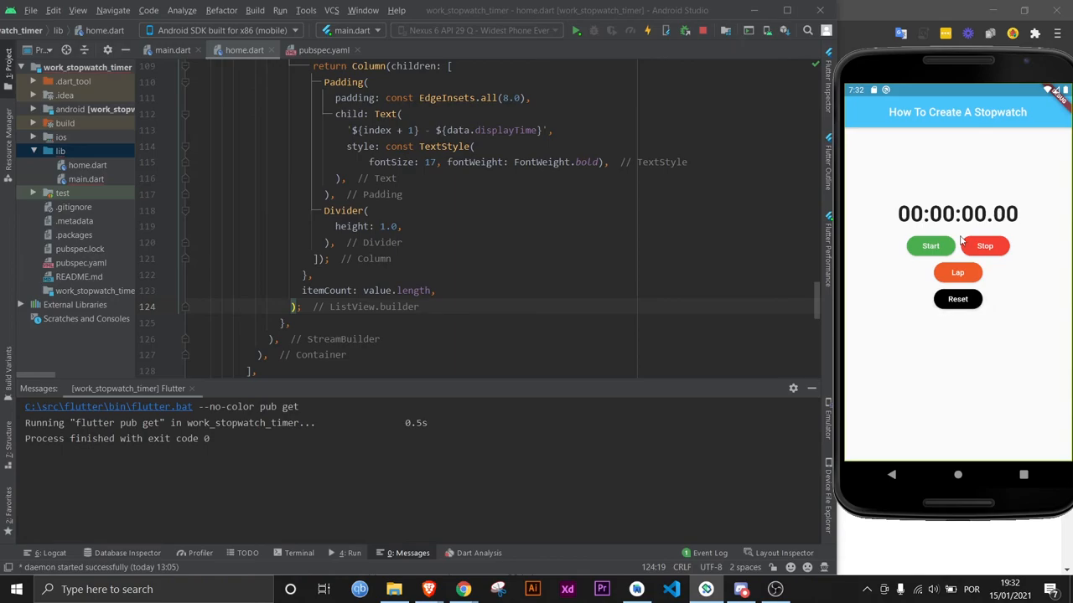
# - Restart the stopwatch, record three laps so the list scrolls, then reset and clear the laps
pyautogui.click(930, 245)
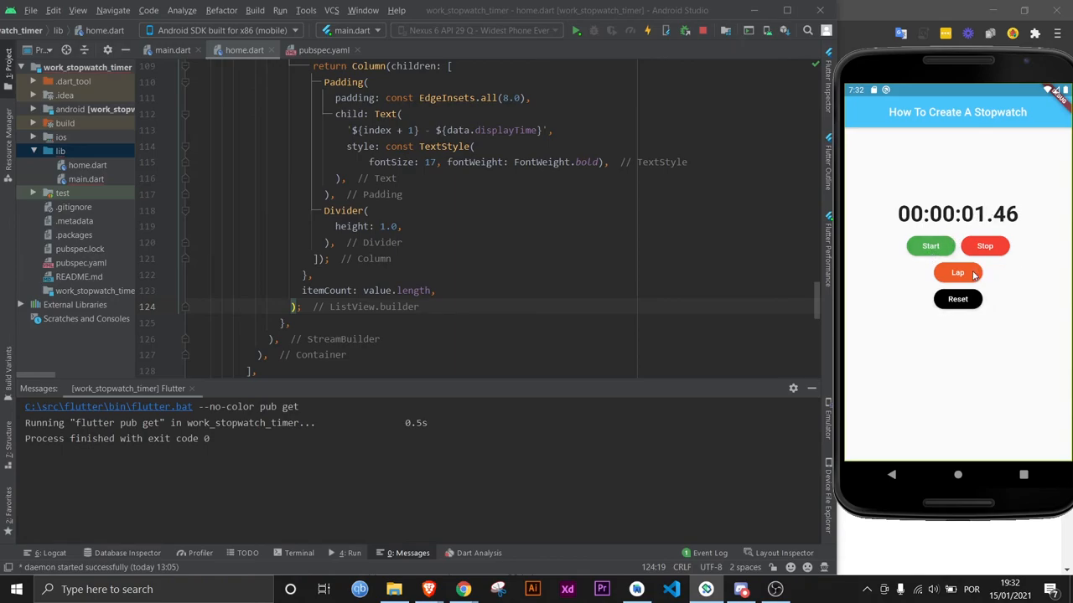
pyautogui.click(957, 272)
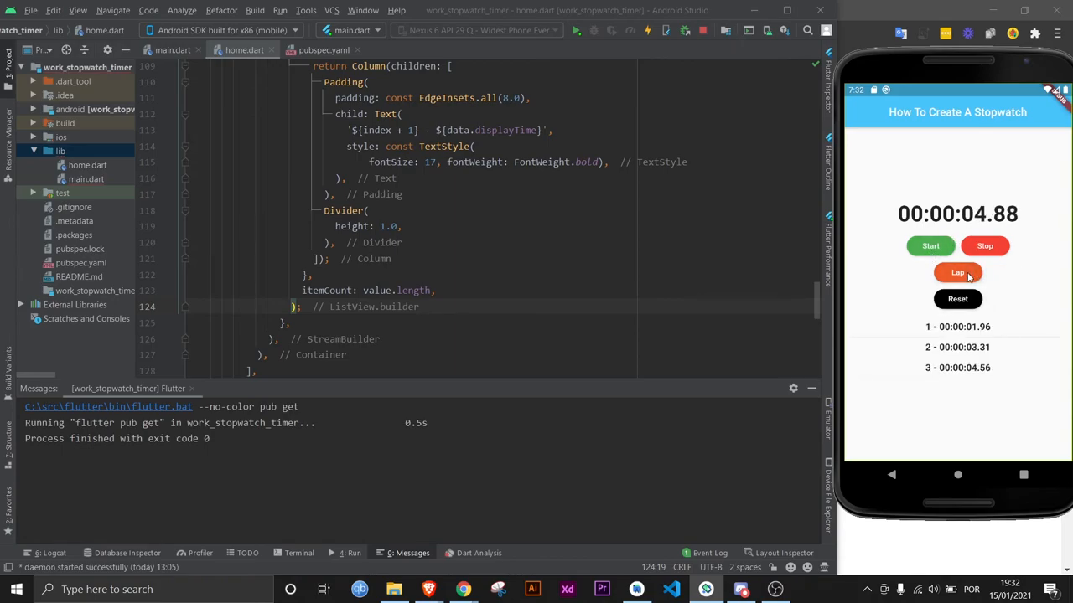
pyautogui.click(957, 271)
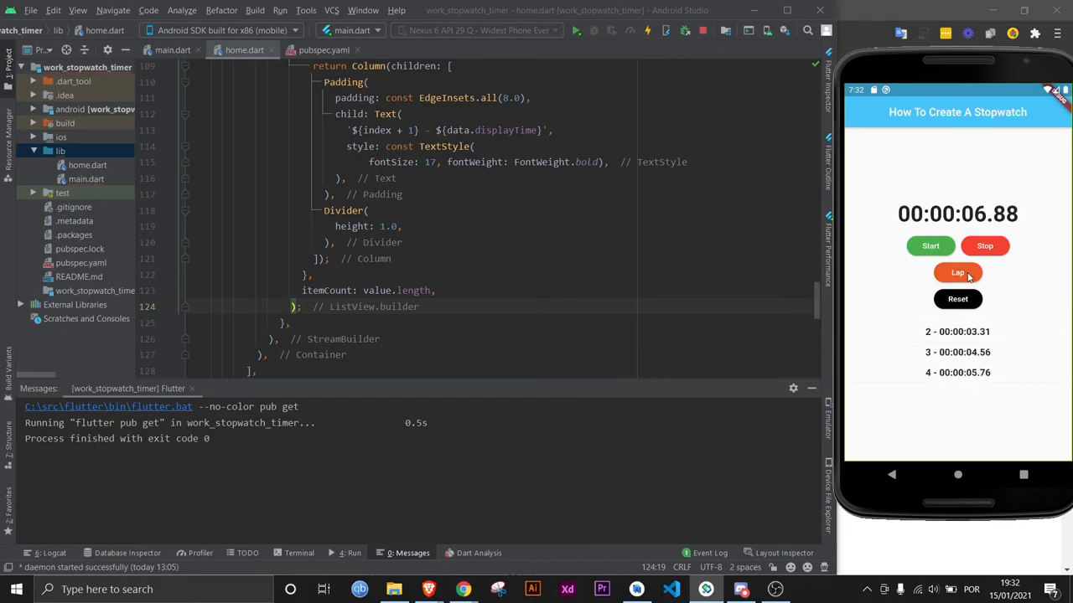
pyautogui.click(957, 272)
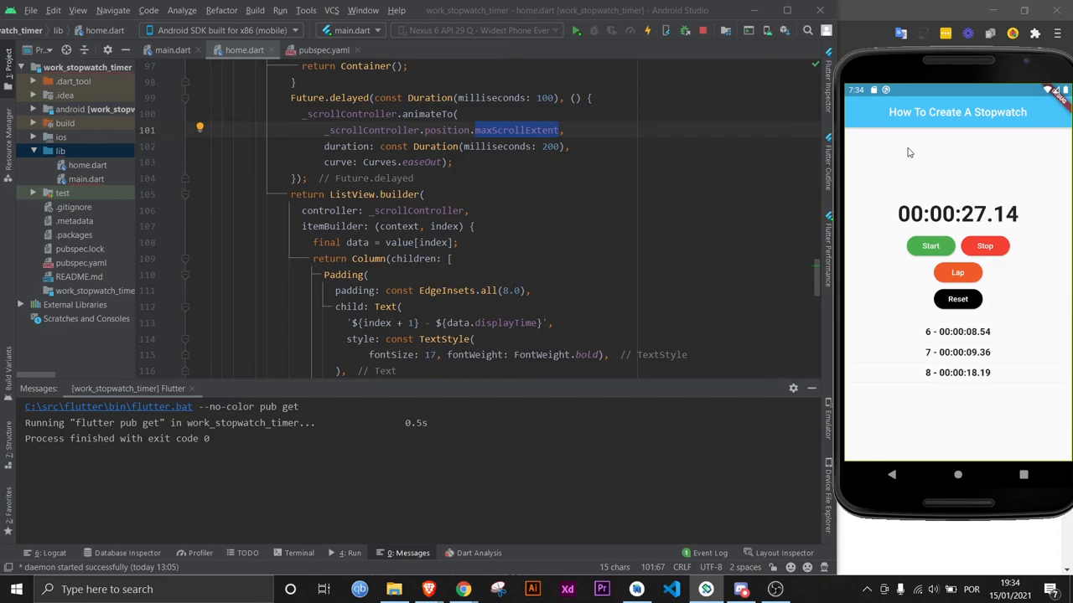
pyautogui.click(957, 298)
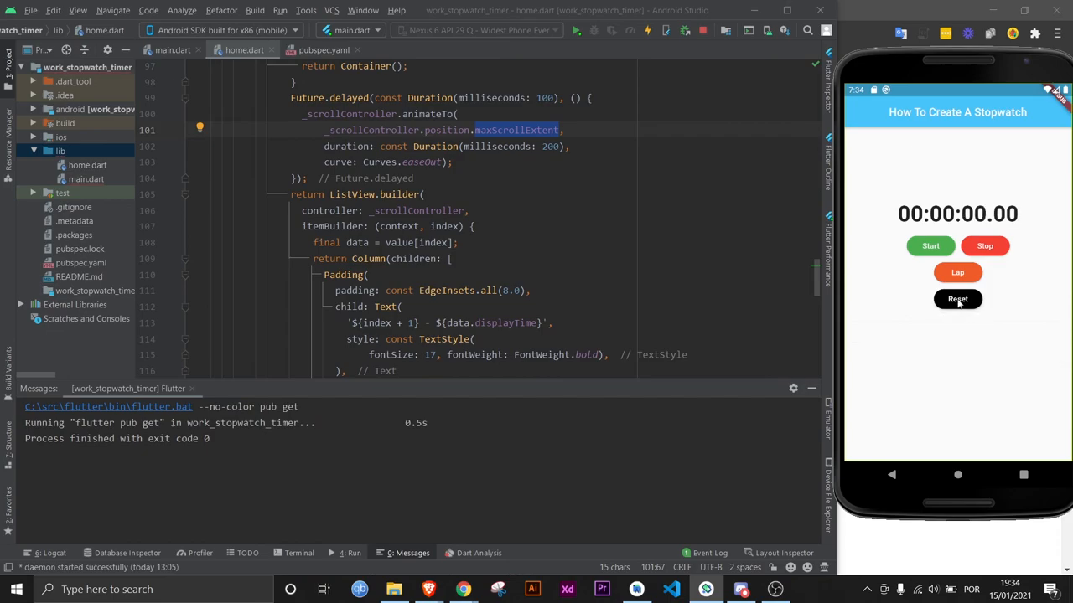